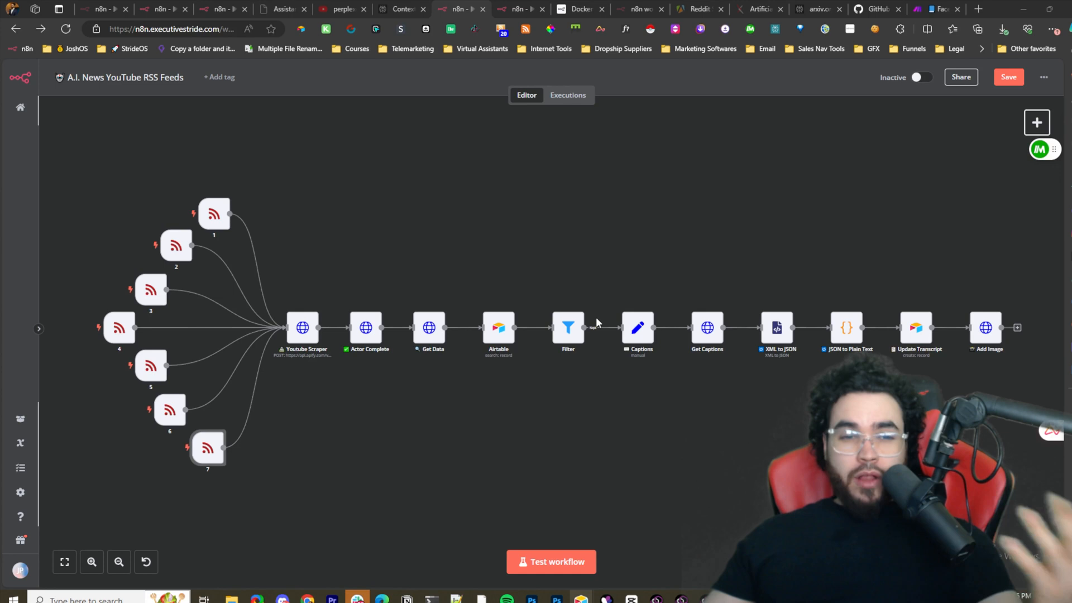
pyautogui.moveTo(561, 387)
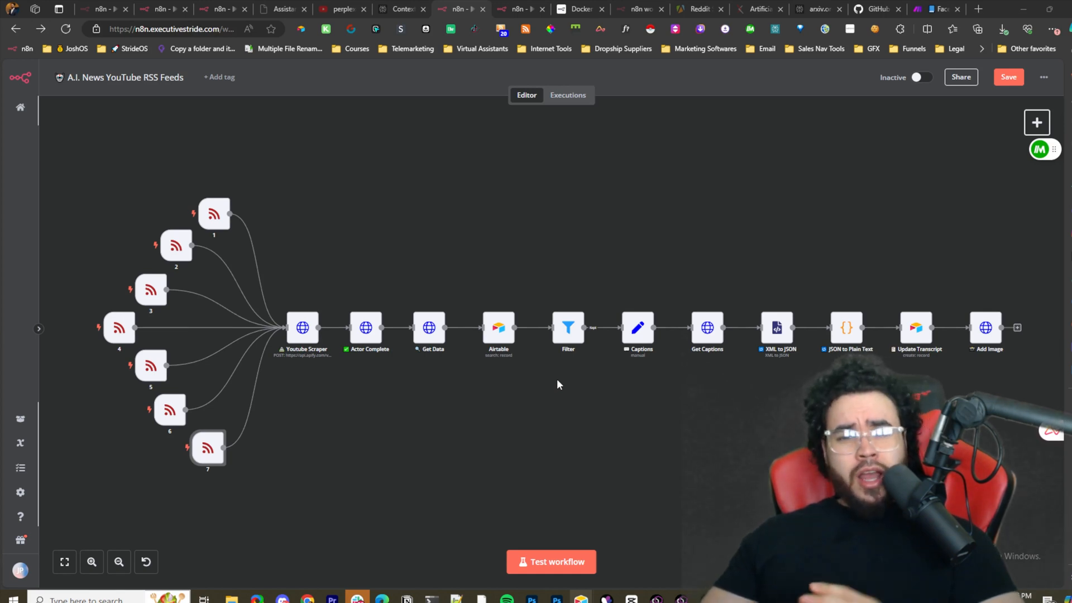
pyautogui.moveTo(425, 375)
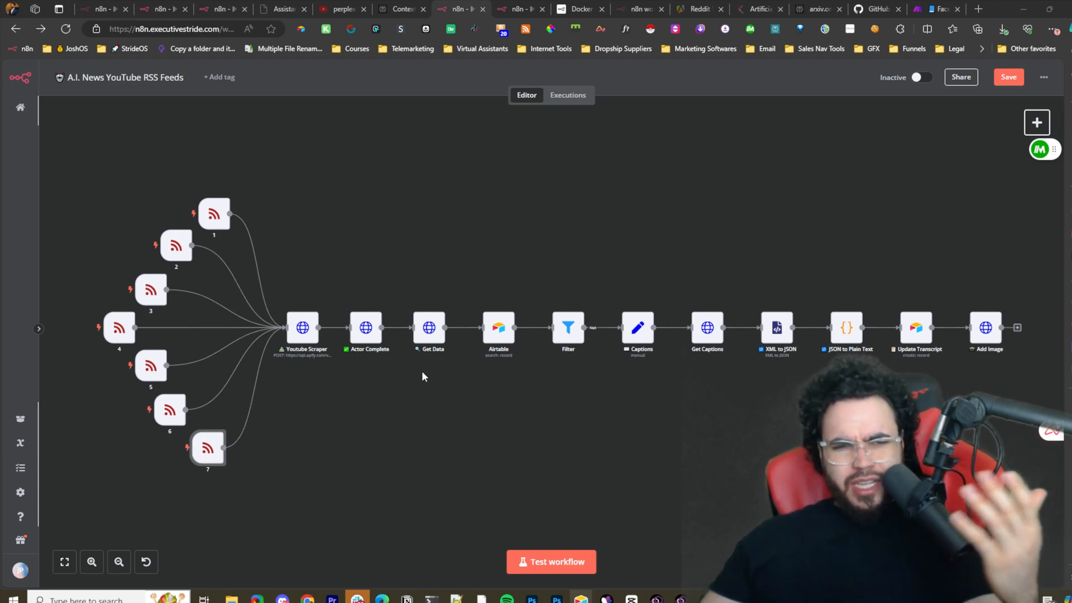
pyautogui.moveTo(425, 388)
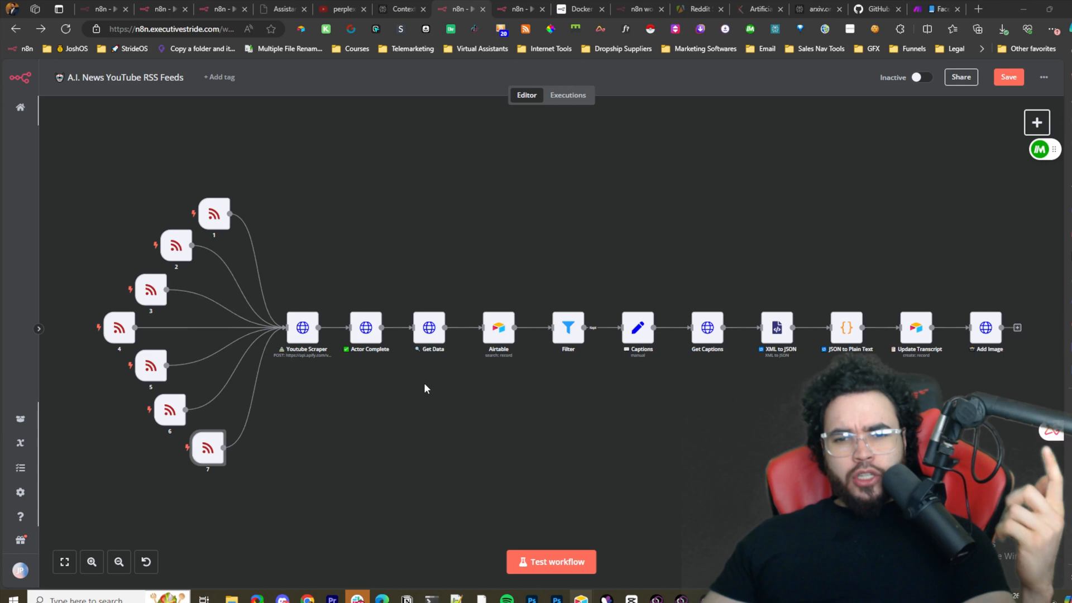
pyautogui.moveTo(335, 365)
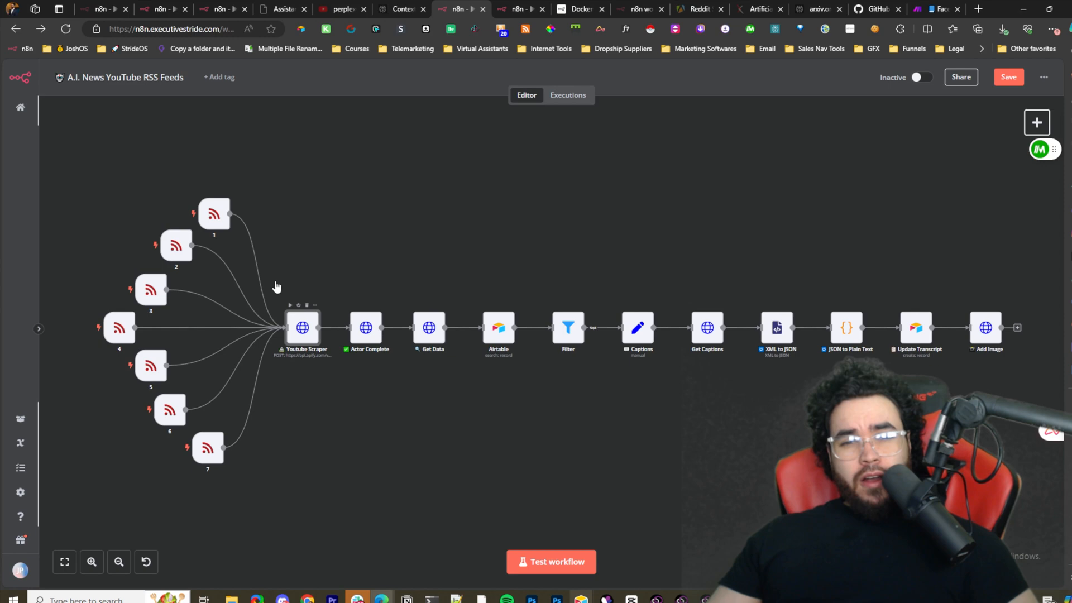
# Review the Youtube Scraper node's settings and return to the workflow canvas.
pyautogui.doubleClick(302, 327)
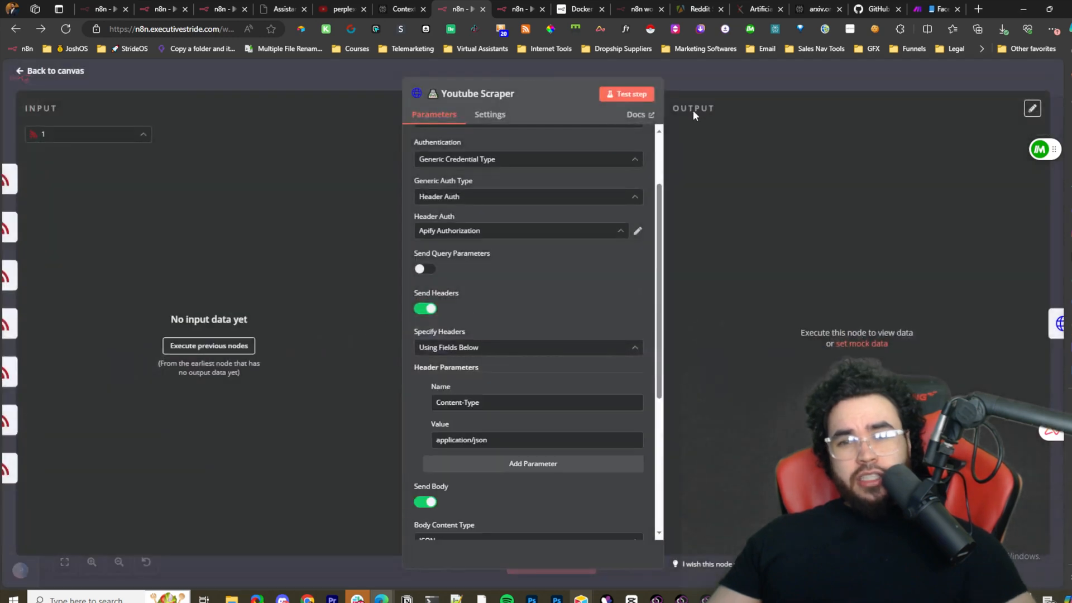
pyautogui.click(49, 71)
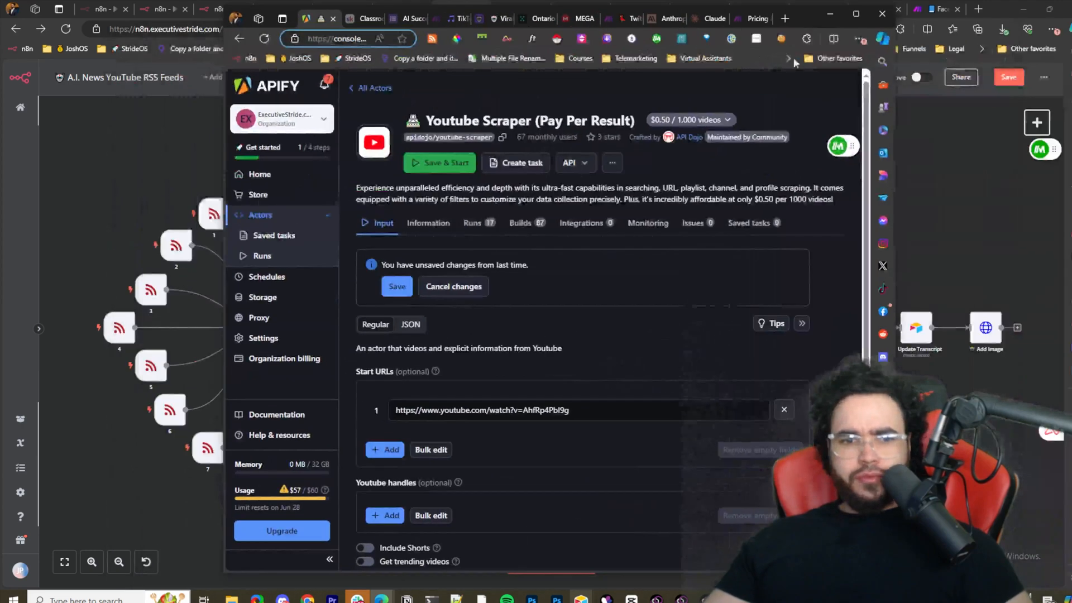
pyautogui.scroll(-3)
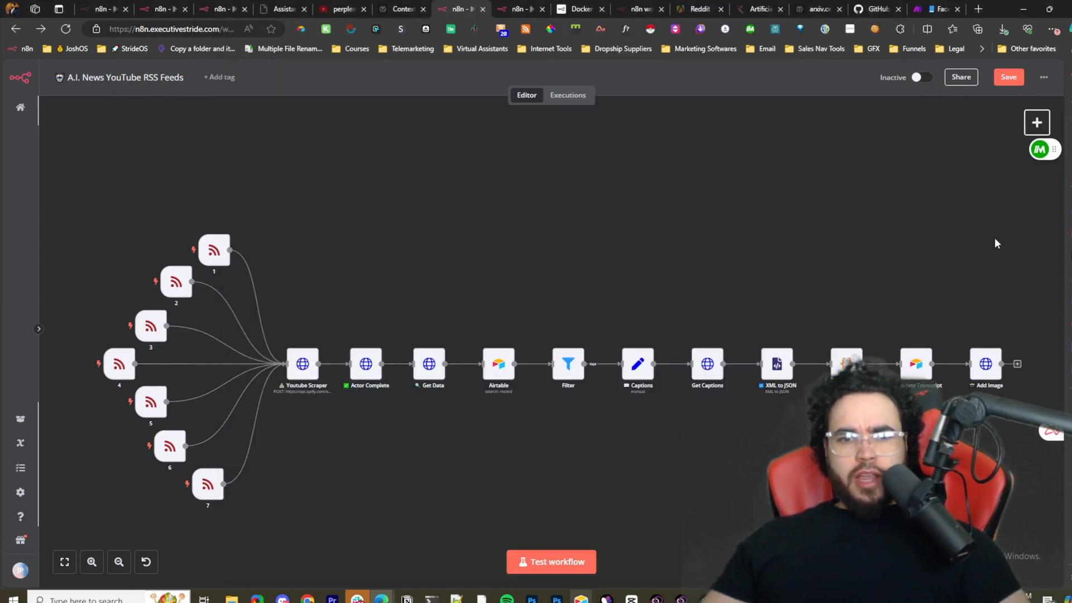
pyautogui.moveTo(515, 320)
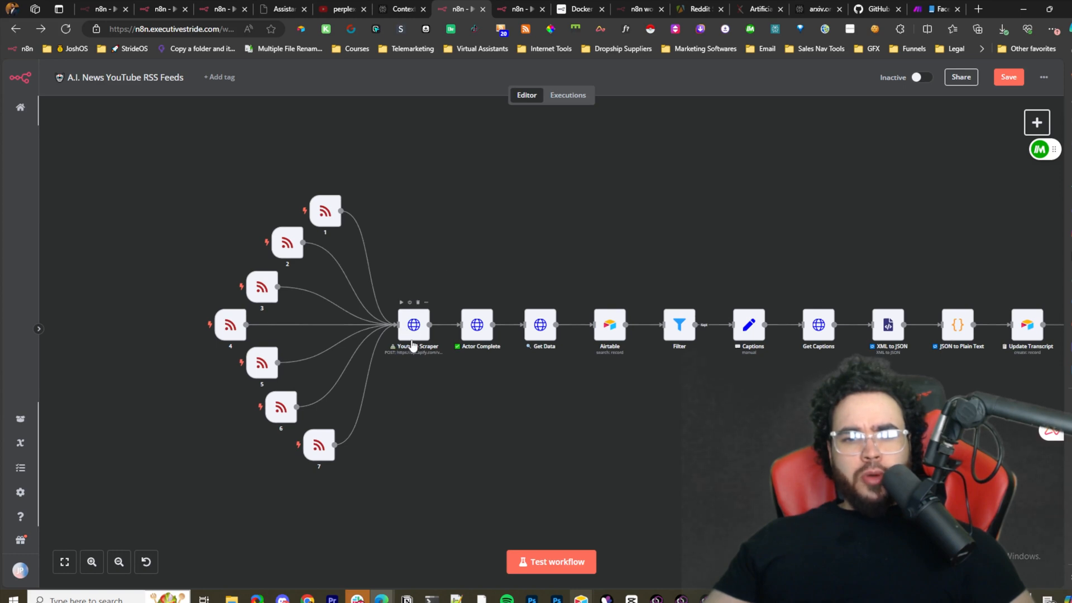
pyautogui.moveTo(476, 331)
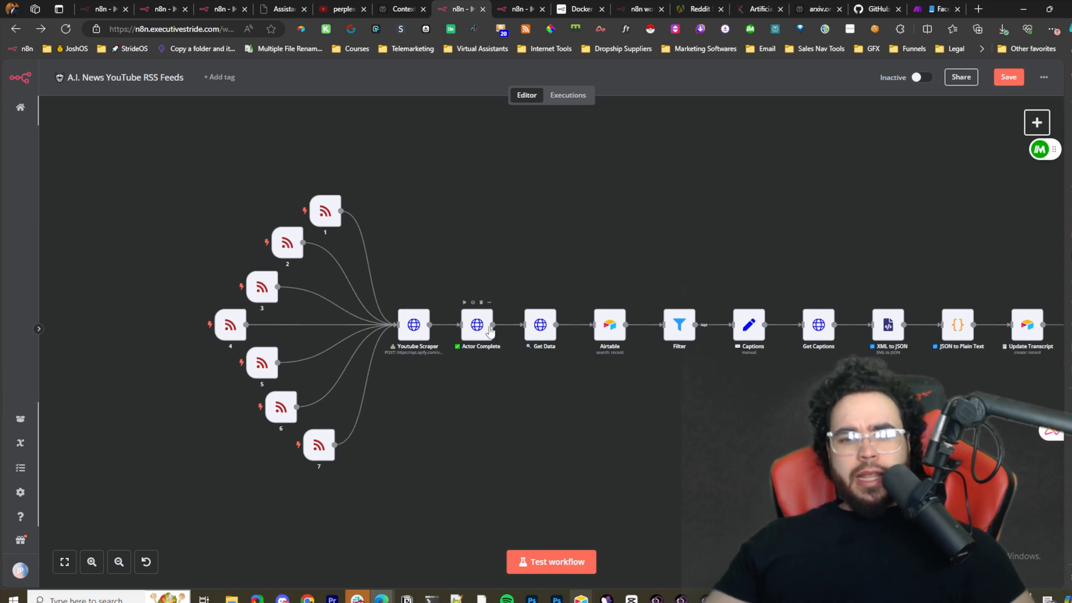
pyautogui.moveTo(534, 334)
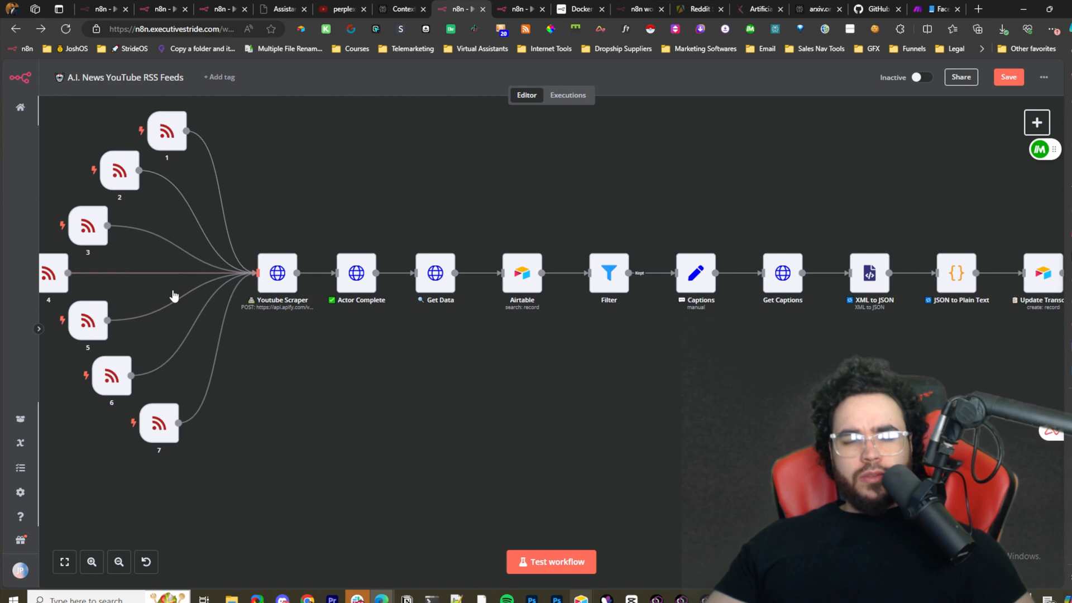
pyautogui.moveTo(521, 284)
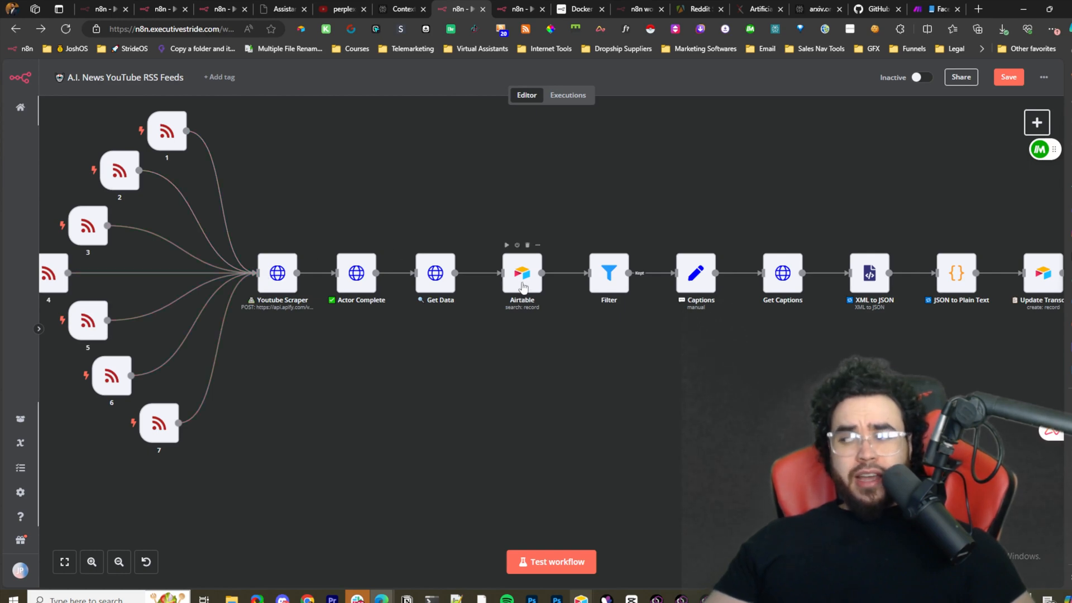
pyautogui.moveTo(479, 287)
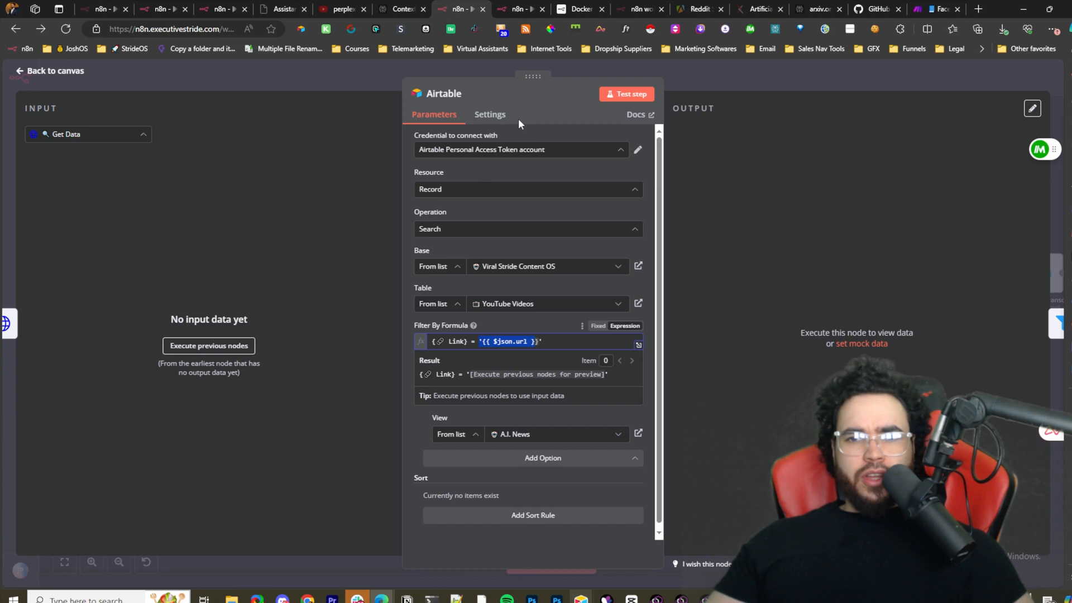
pyautogui.moveTo(509, 152)
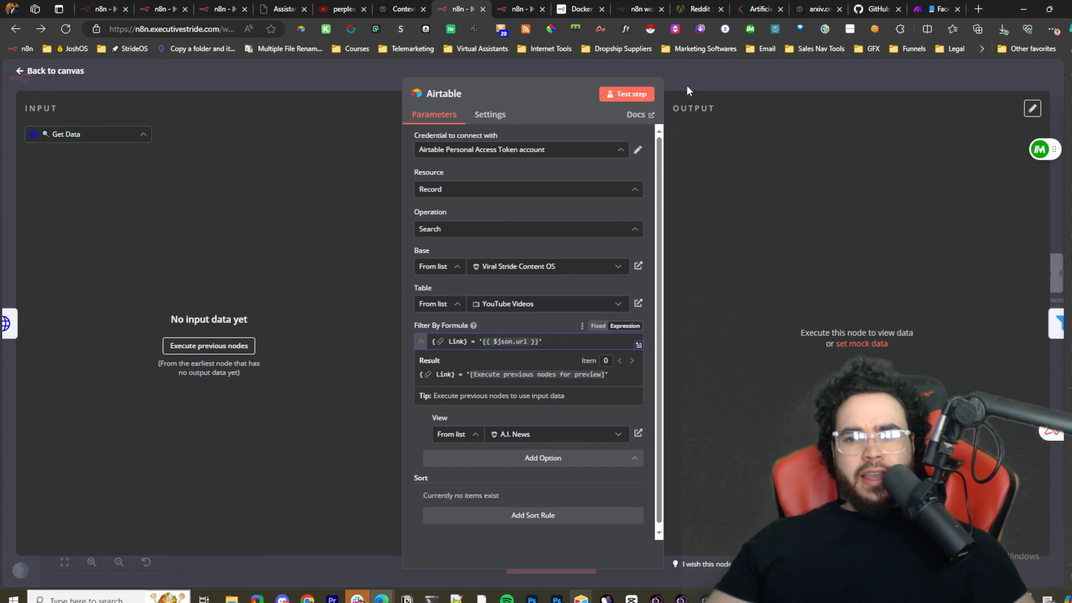
# Leave the Airtable node, check the Filter condition 'result length equals 0', and return to the canvas.
pyautogui.click(54, 71)
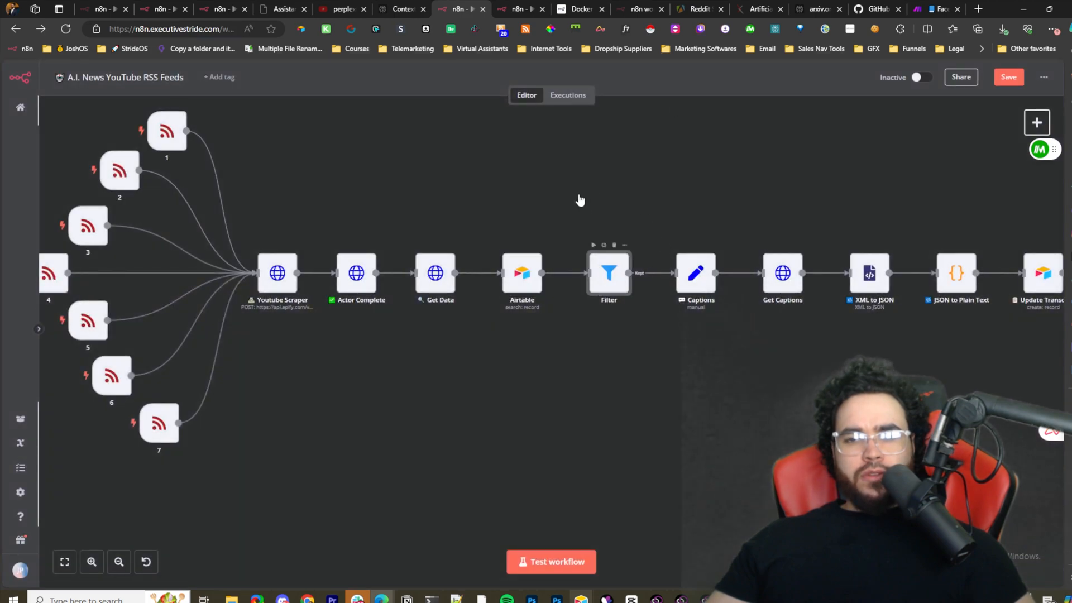
pyautogui.doubleClick(607, 273)
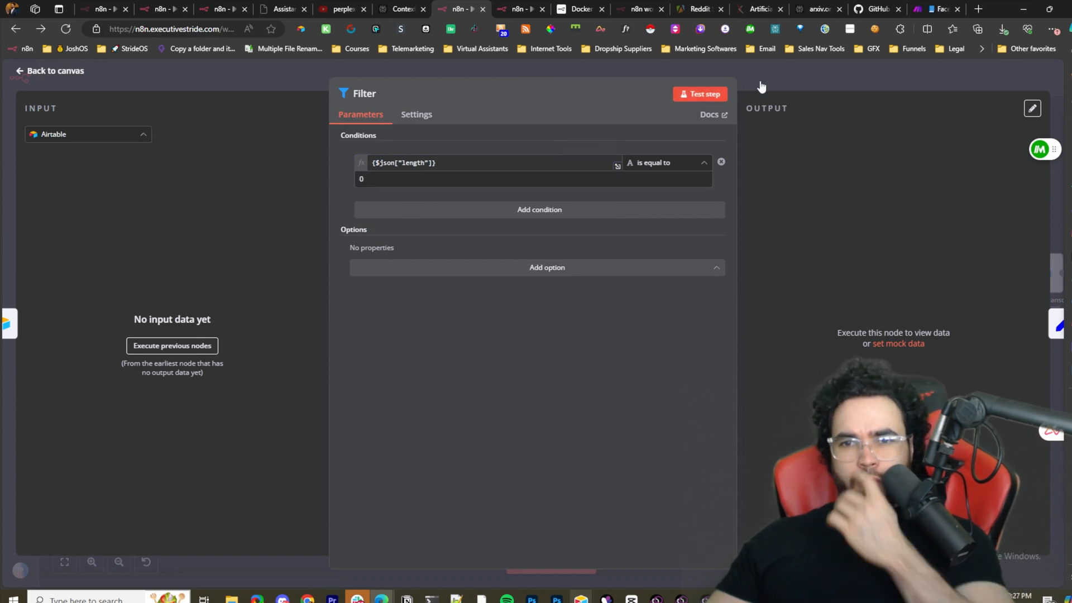
pyautogui.click(49, 71)
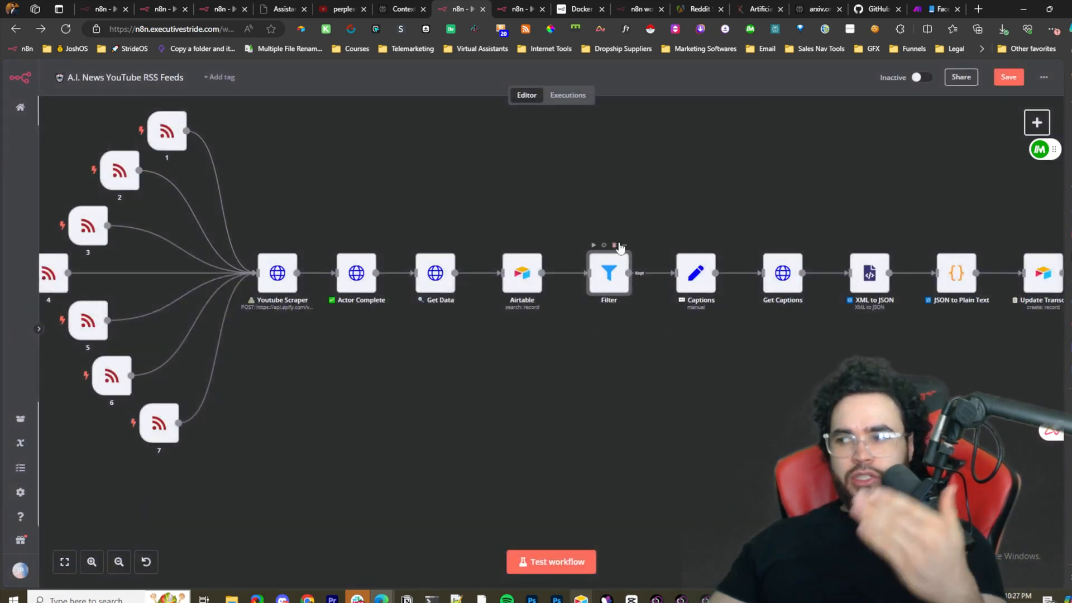
pyautogui.moveTo(521, 278)
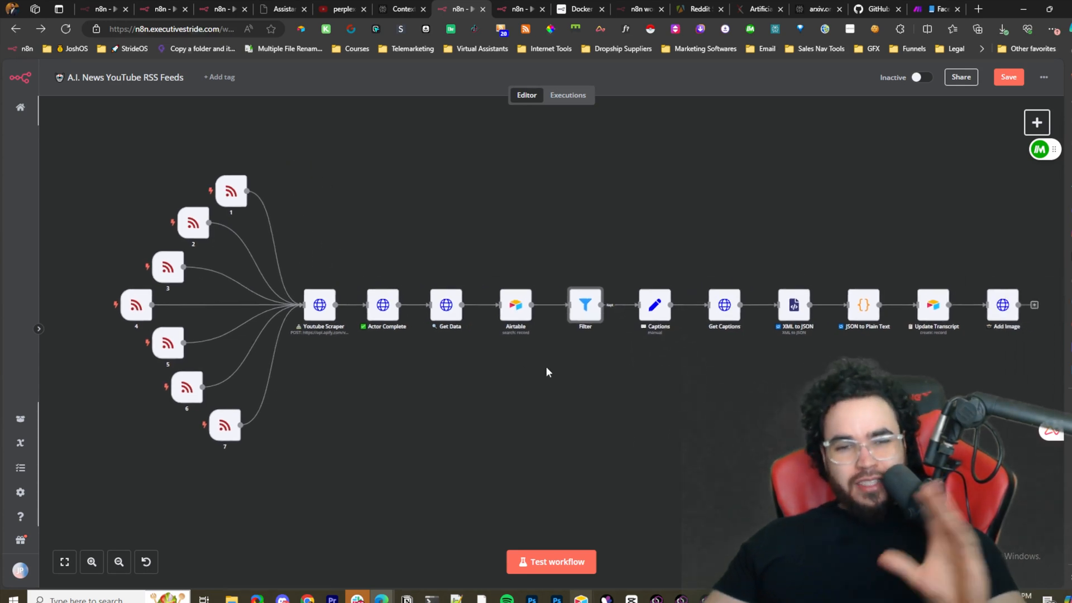
pyautogui.moveTo(503, 335)
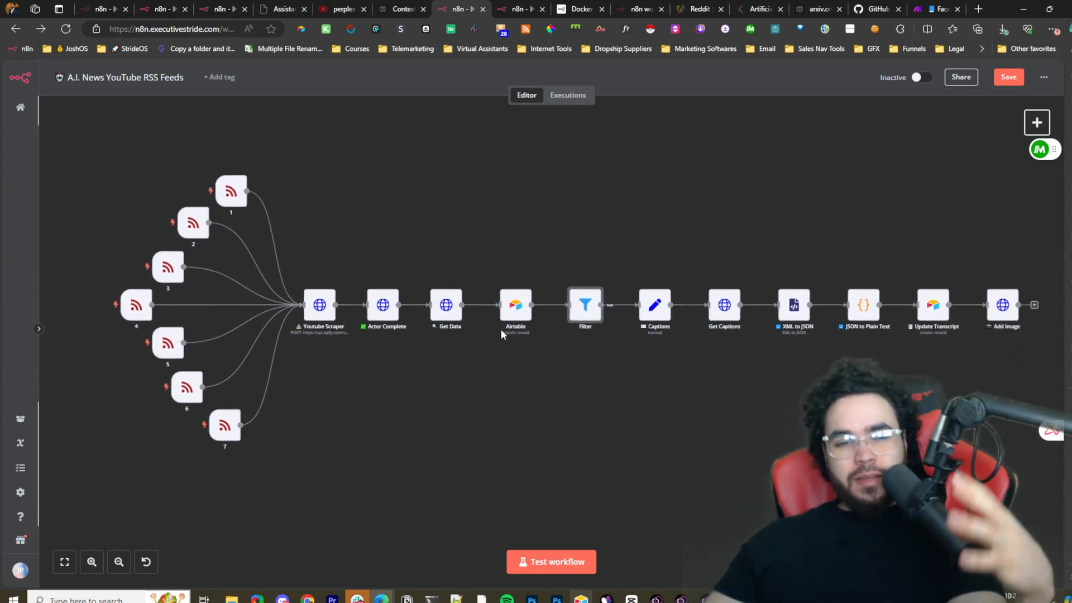
pyautogui.moveTo(793, 287)
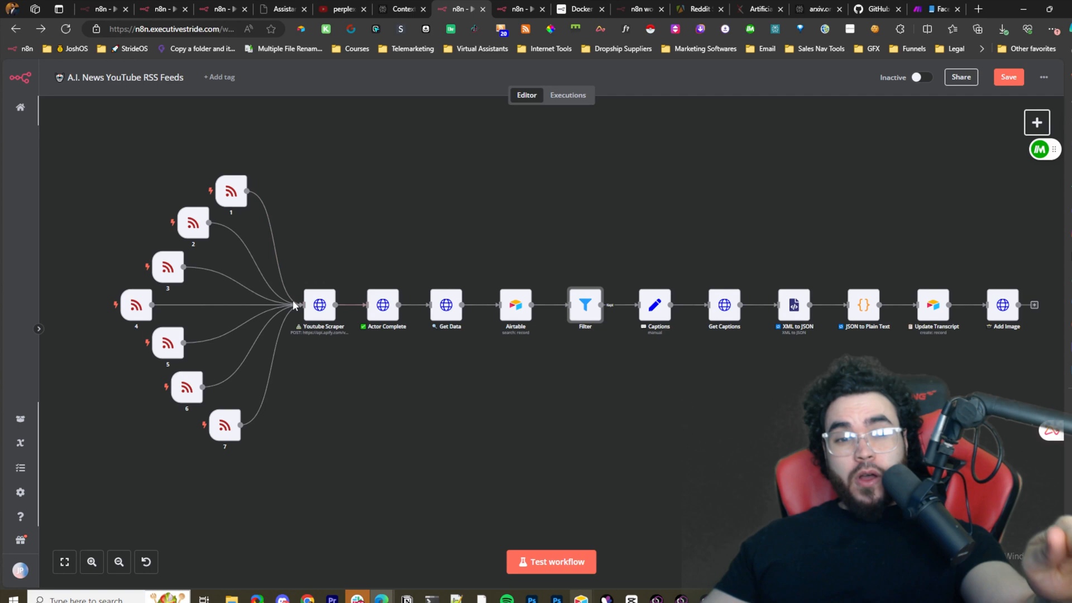
pyautogui.moveTo(321, 263)
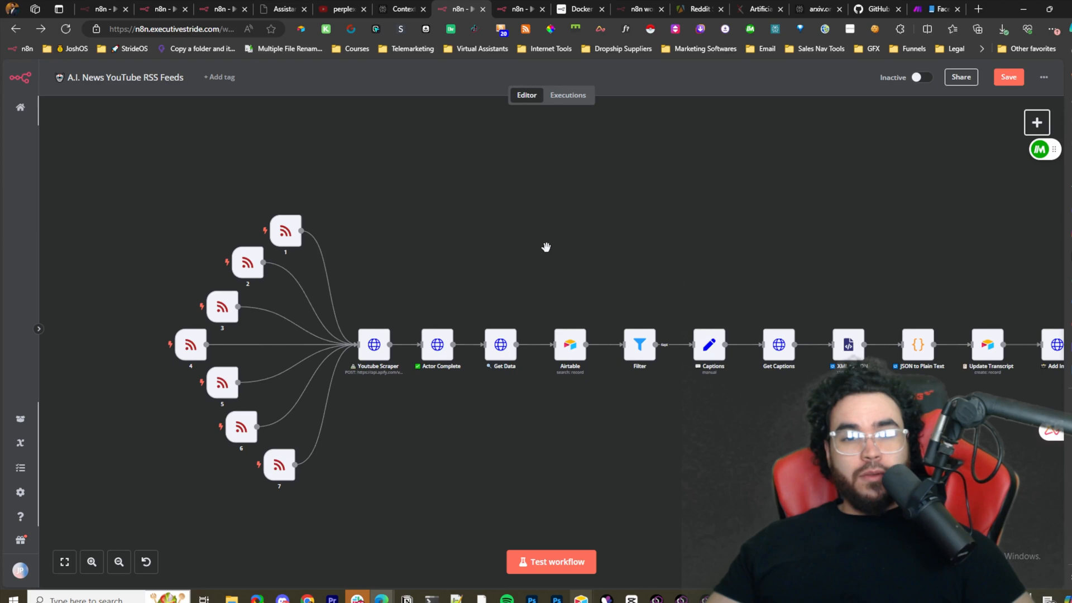
pyautogui.moveTo(614, 257)
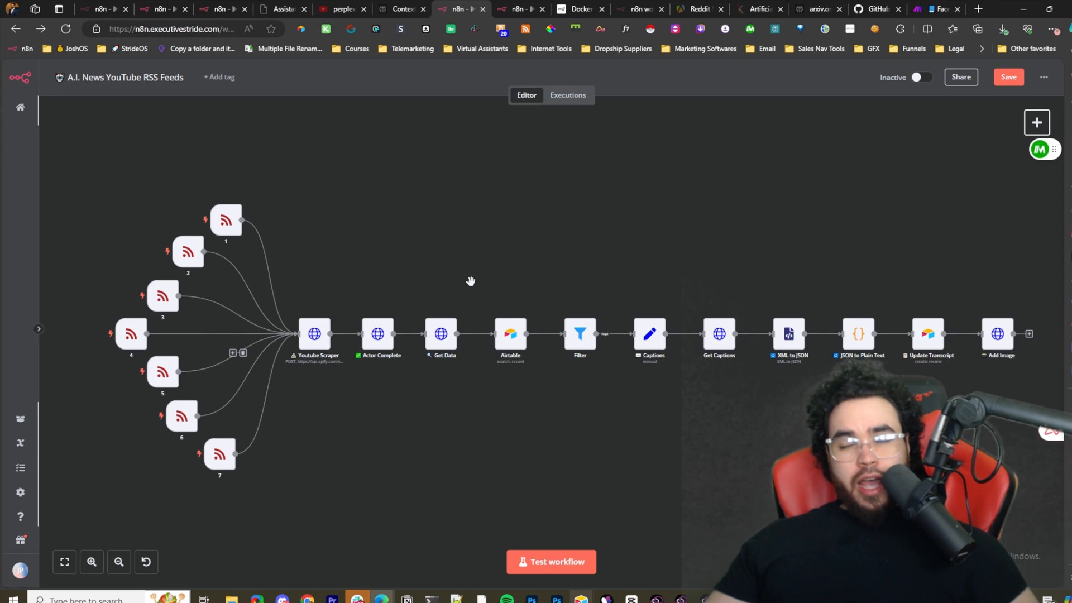
pyautogui.moveTo(474, 287)
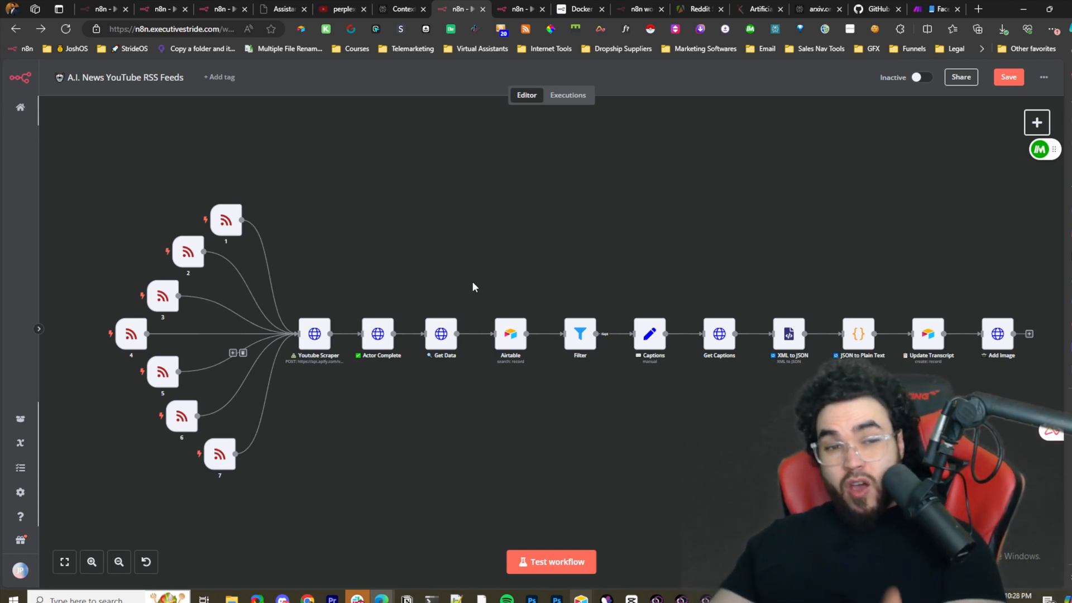
pyautogui.moveTo(277, 251)
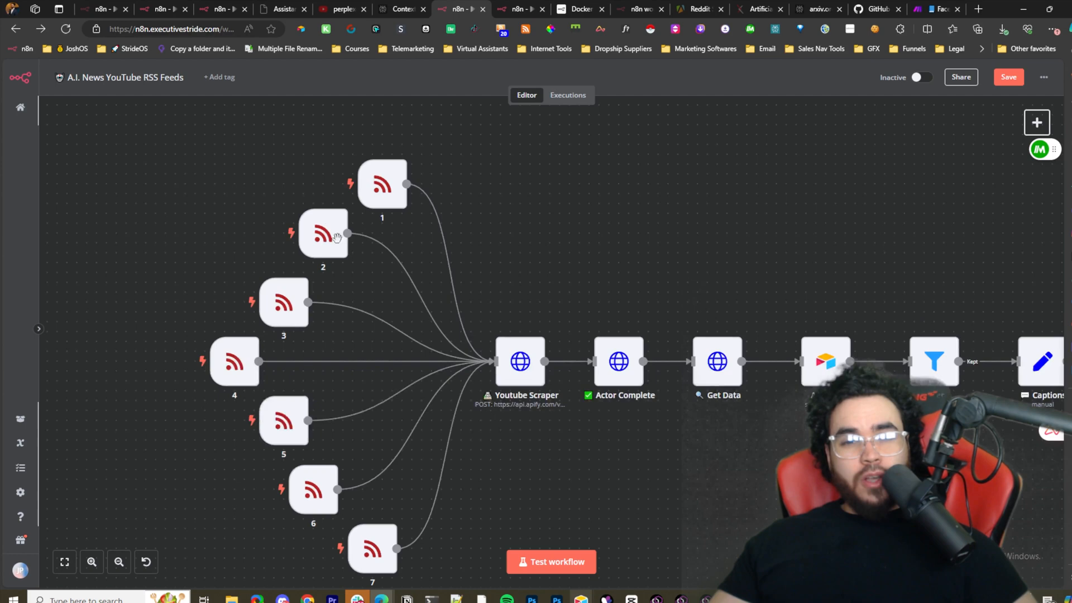
pyautogui.moveTo(919, 128)
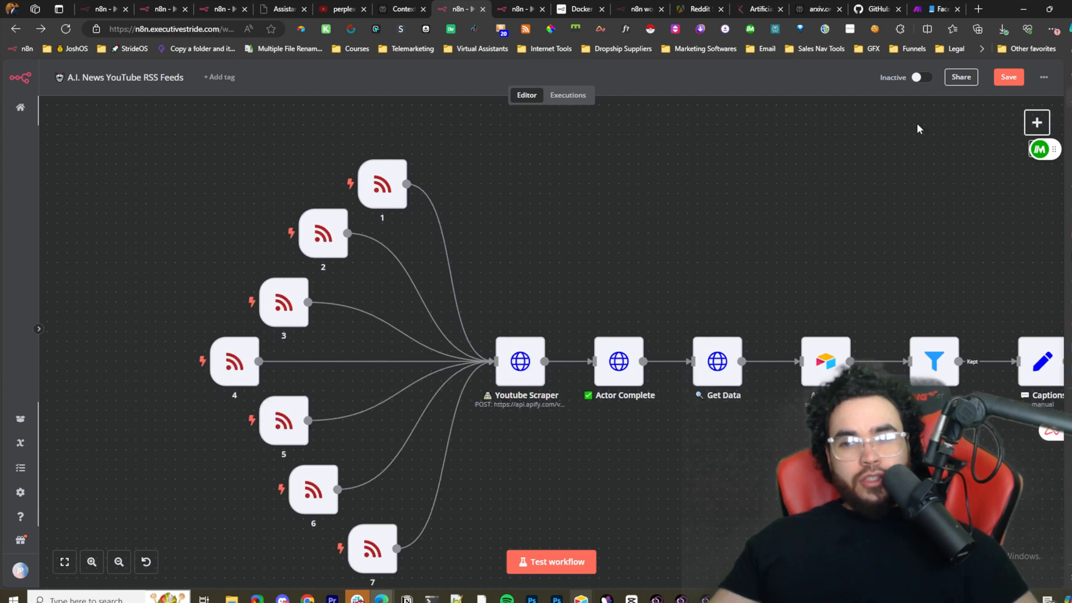
pyautogui.moveTo(308, 297)
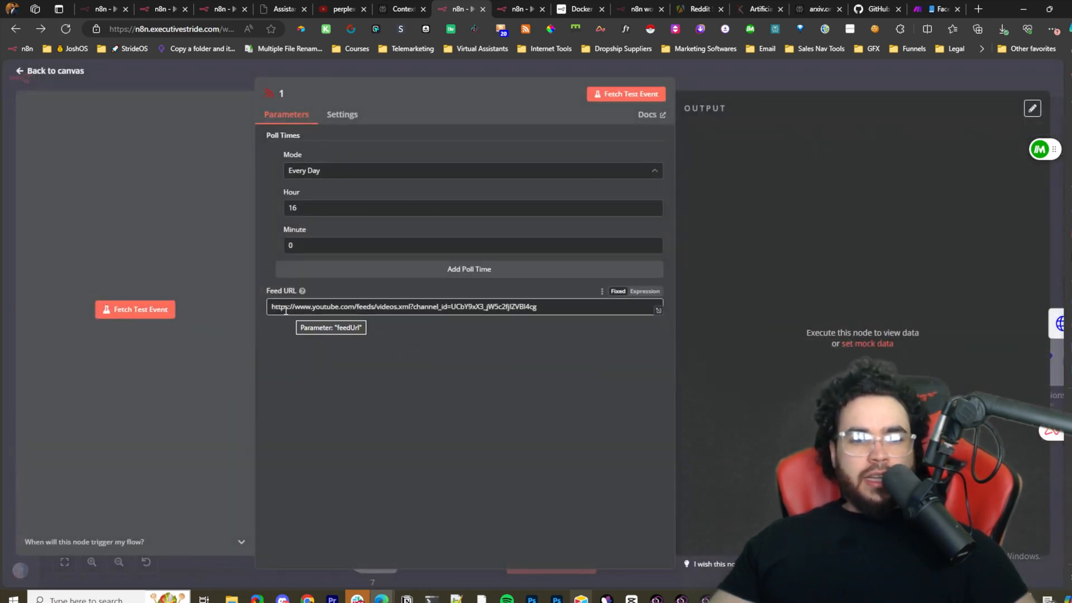
# Inspect the polling frequency choices, keep the daily 16:00 poll, and return to the canvas.
pyautogui.click(383, 306)
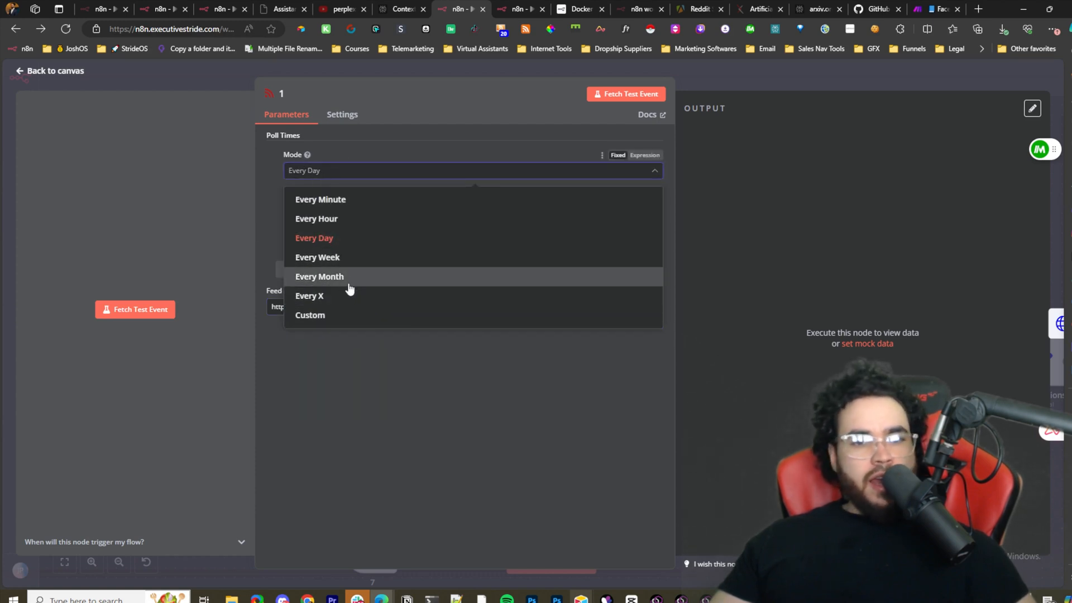
pyautogui.moveTo(352, 321)
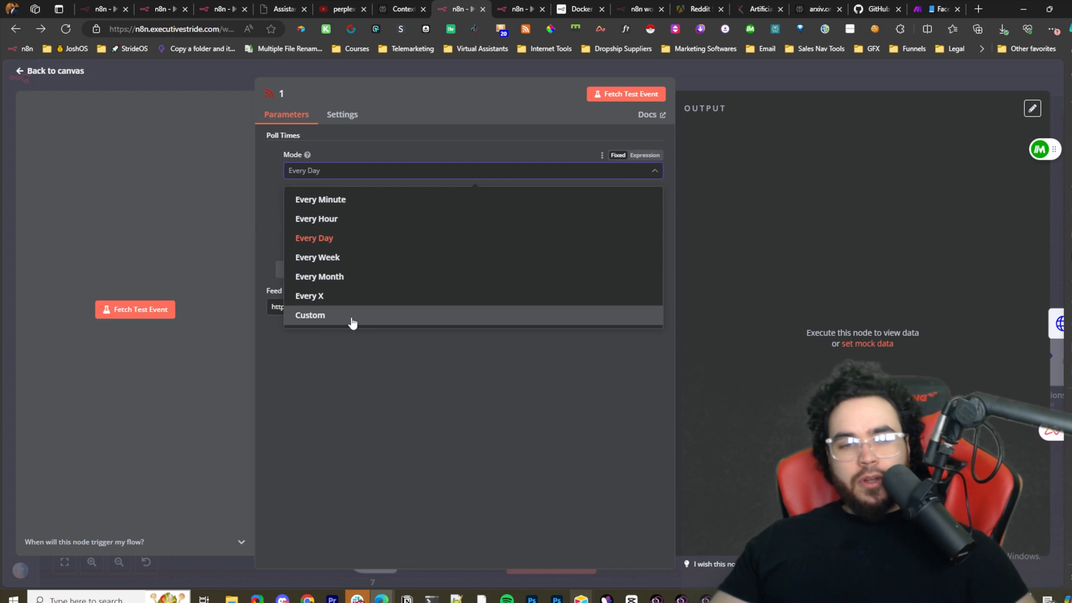
pyautogui.click(314, 237)
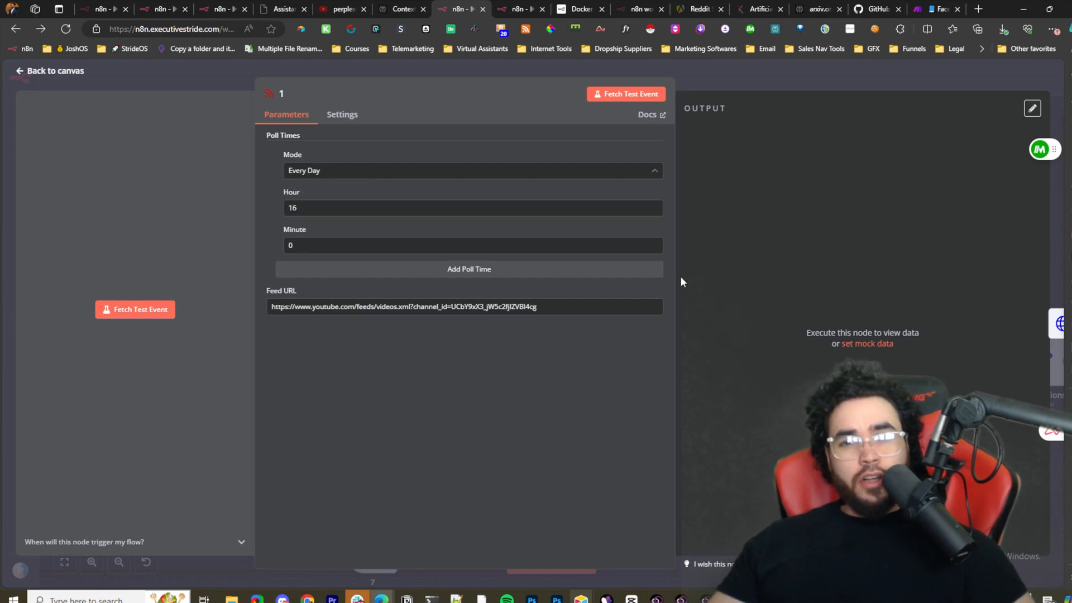
pyautogui.click(53, 70)
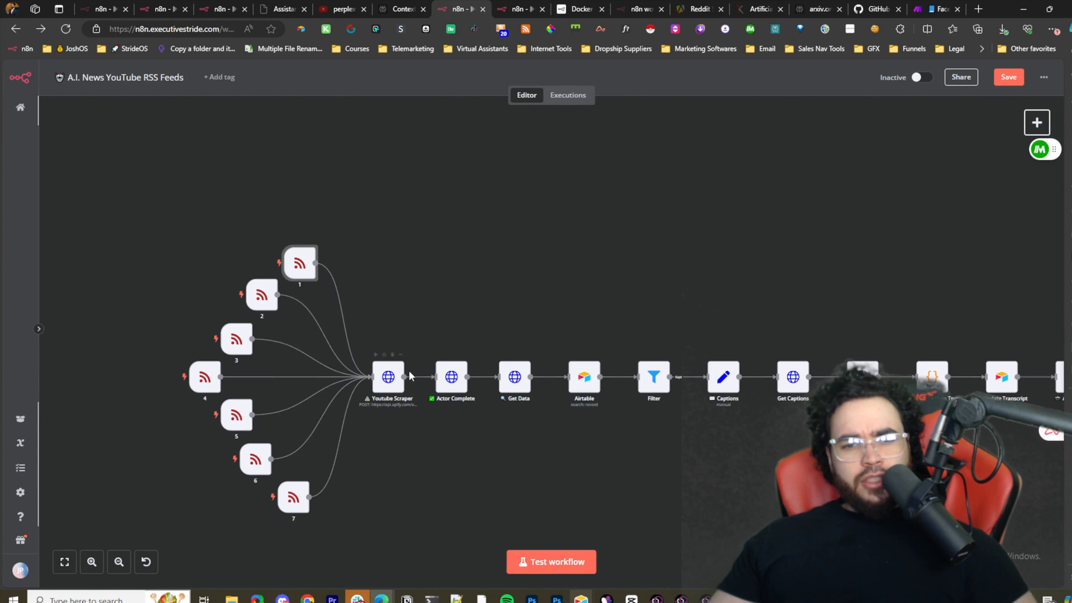
pyautogui.moveTo(470, 364)
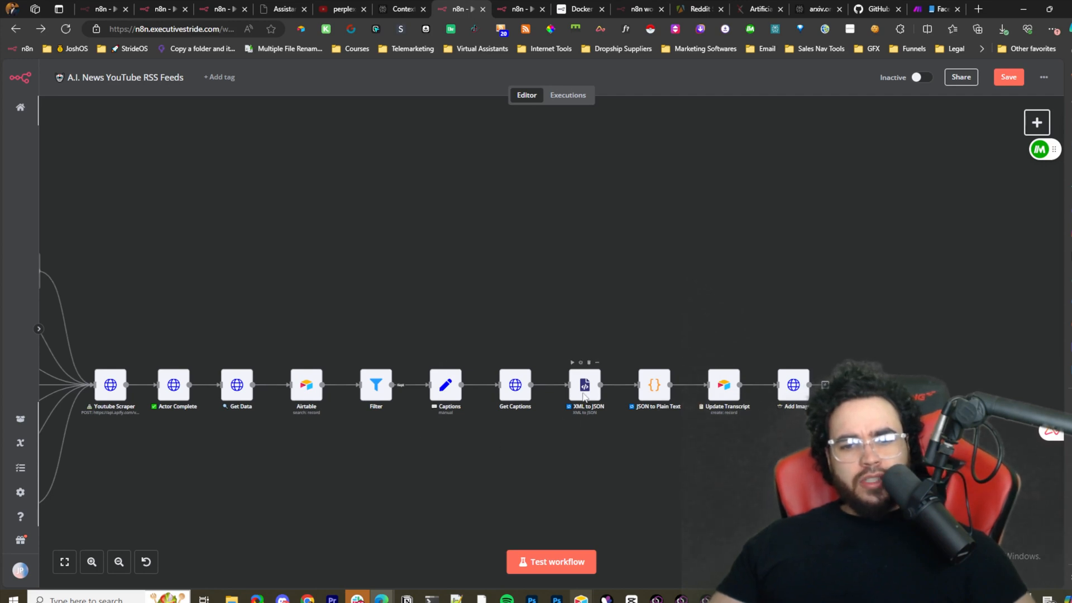
pyautogui.moveTo(755, 392)
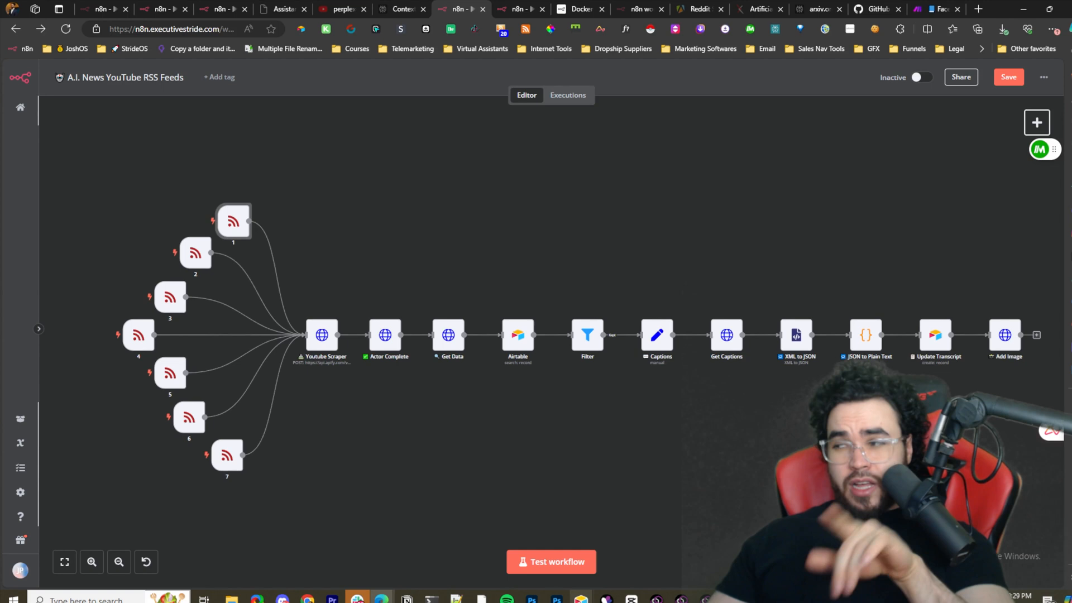
pyautogui.moveTo(348, 297)
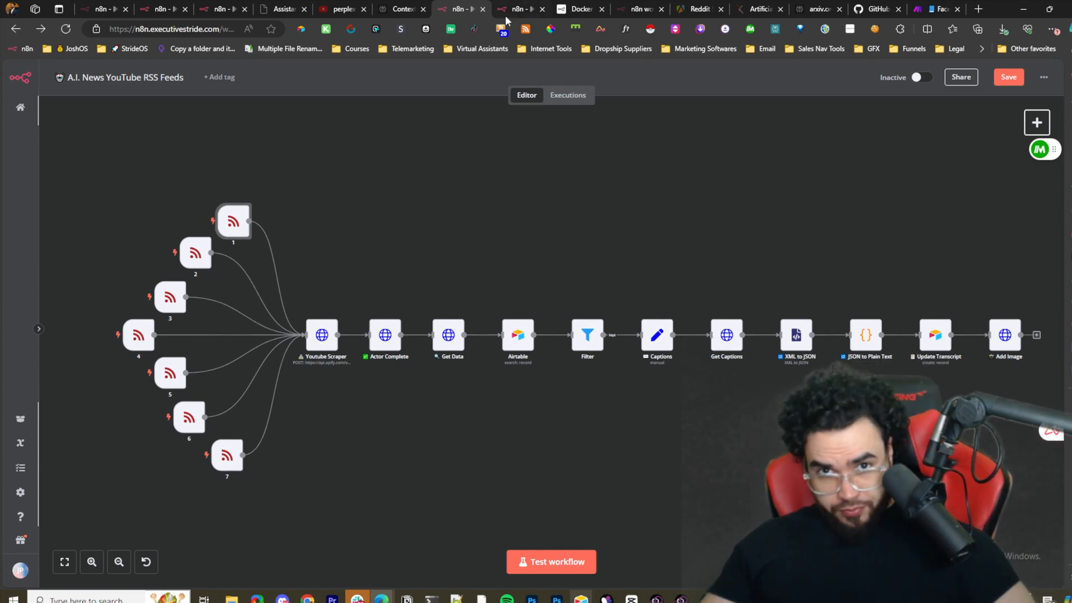
# Switch to the 'A.I. News YouTube RSS Feeds (HTTP List)' workflow.
pyautogui.click(520, 8)
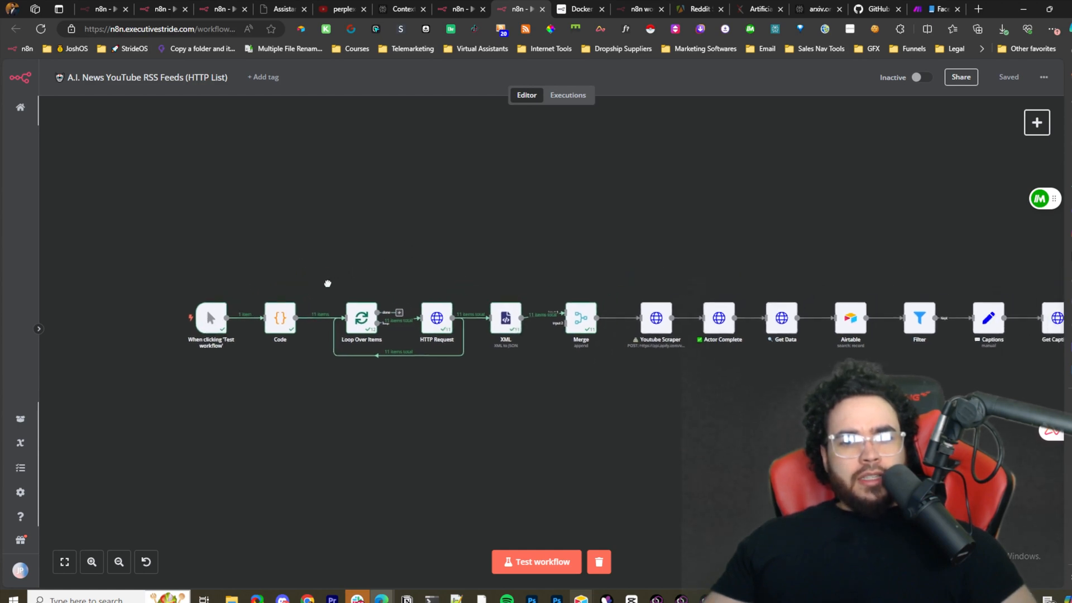
pyautogui.moveTo(279, 321)
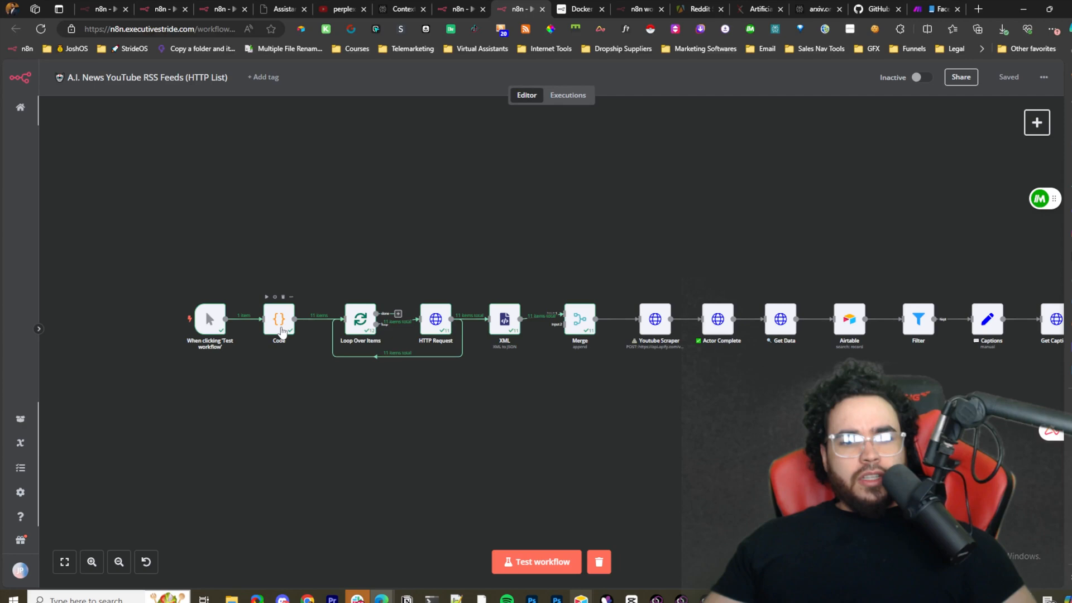
pyautogui.moveTo(454, 289)
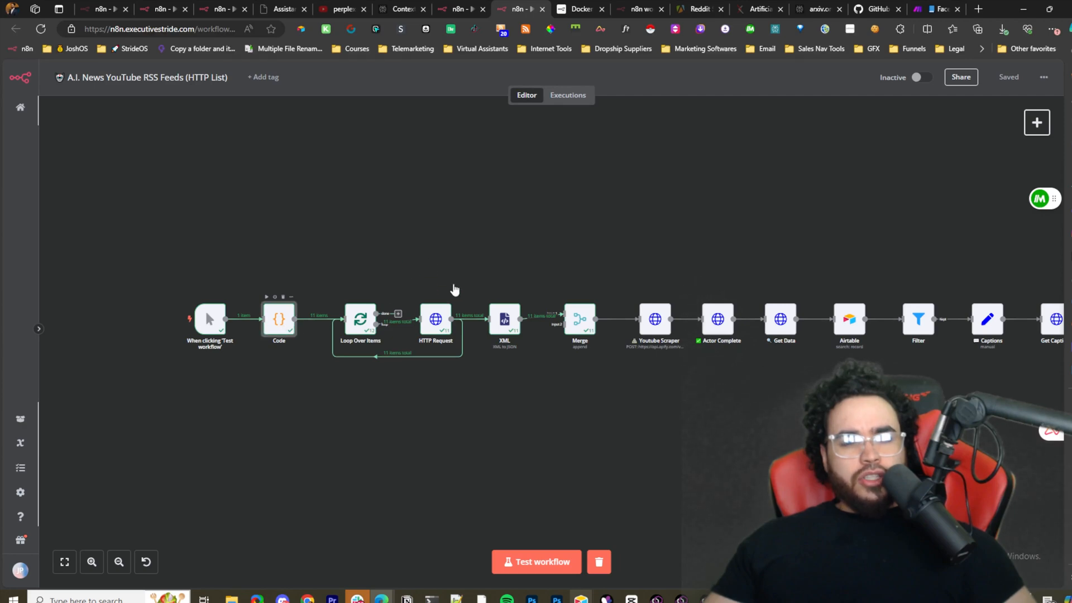
pyautogui.doubleClick(279, 320)
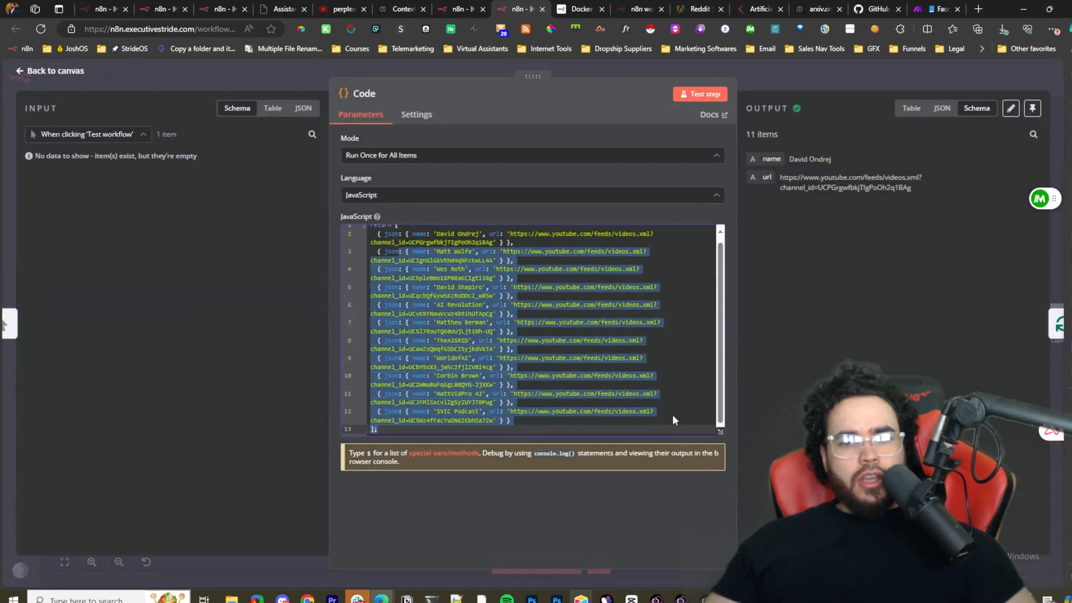
pyautogui.click(49, 70)
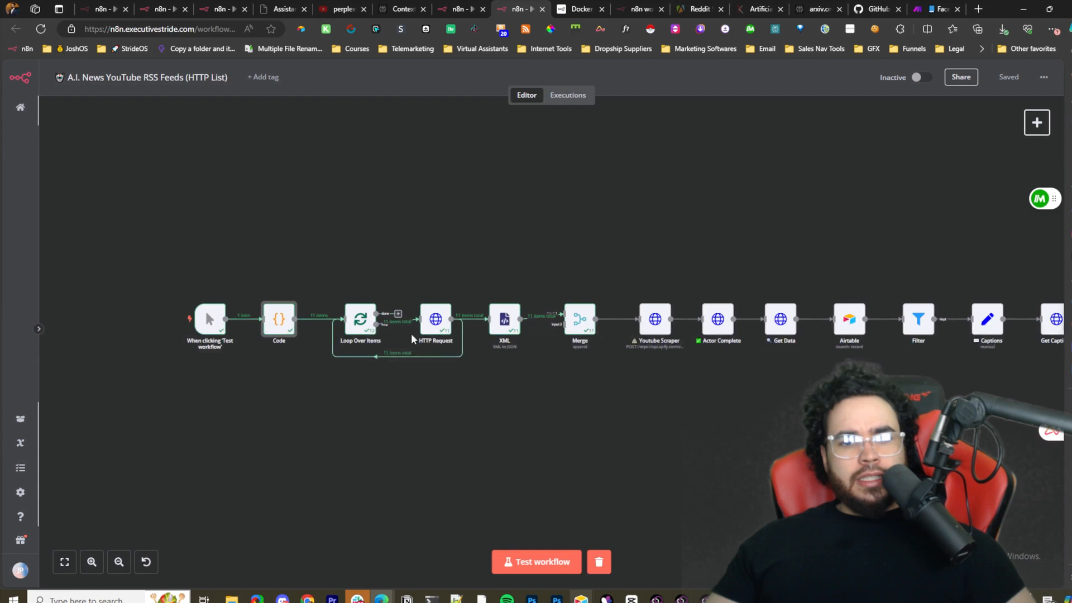
pyautogui.moveTo(360, 318)
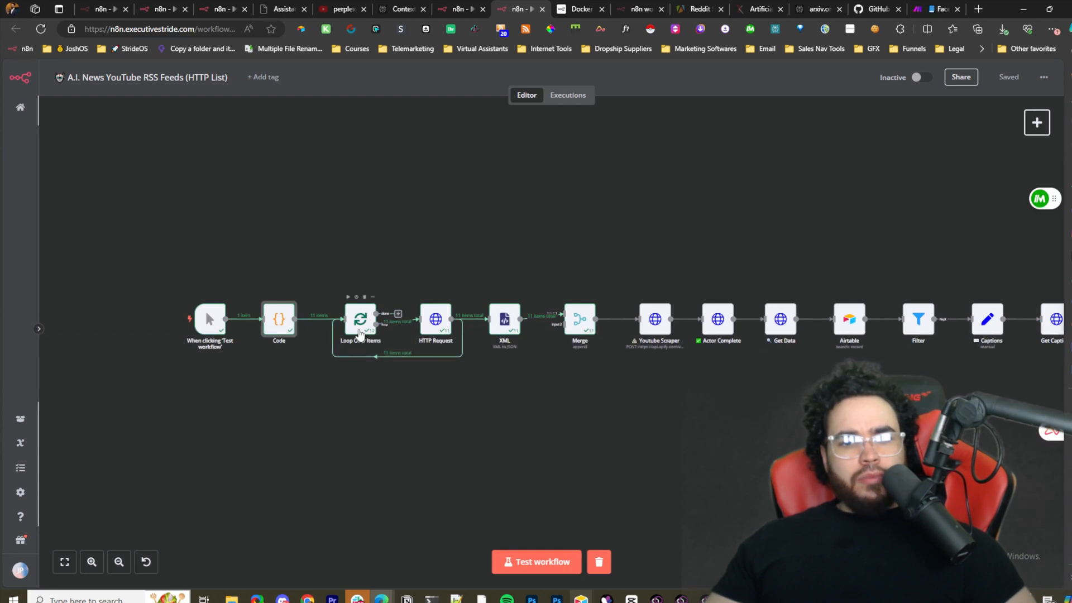
pyautogui.moveTo(436, 322)
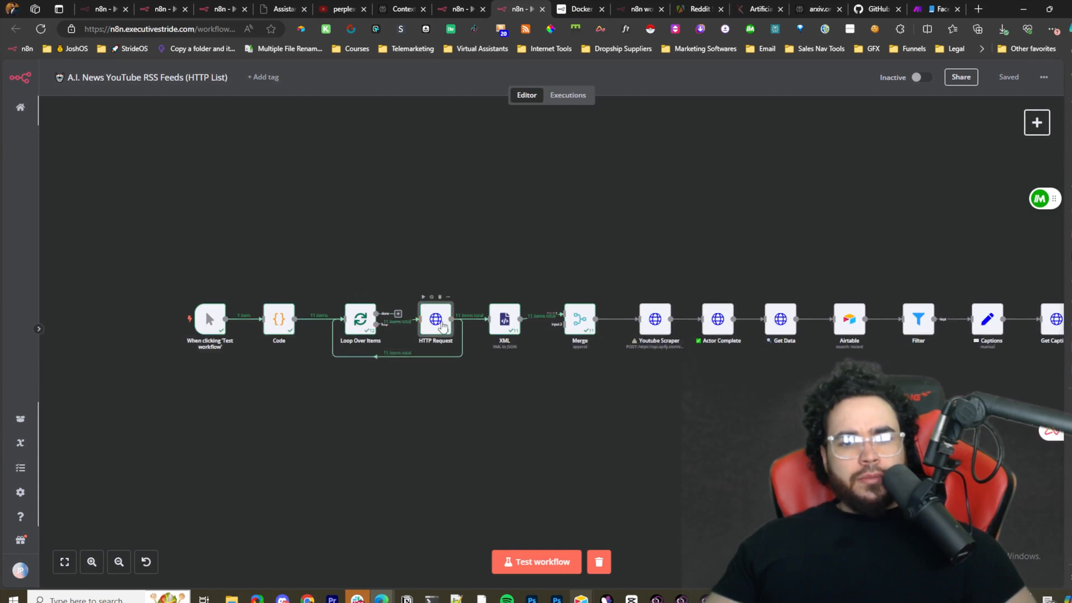
pyautogui.moveTo(413, 284)
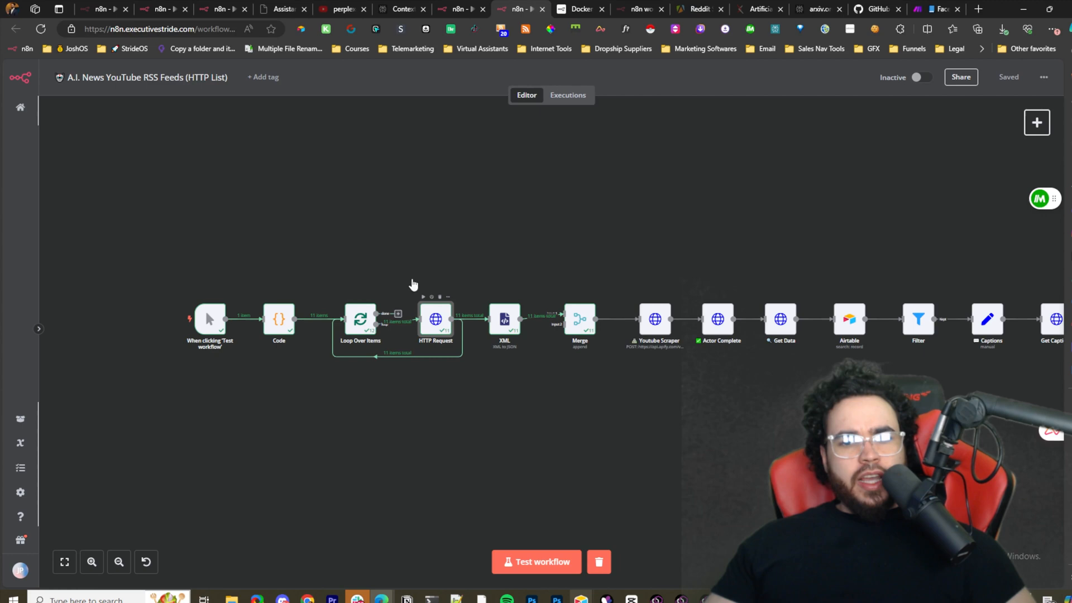
pyautogui.doubleClick(435, 320)
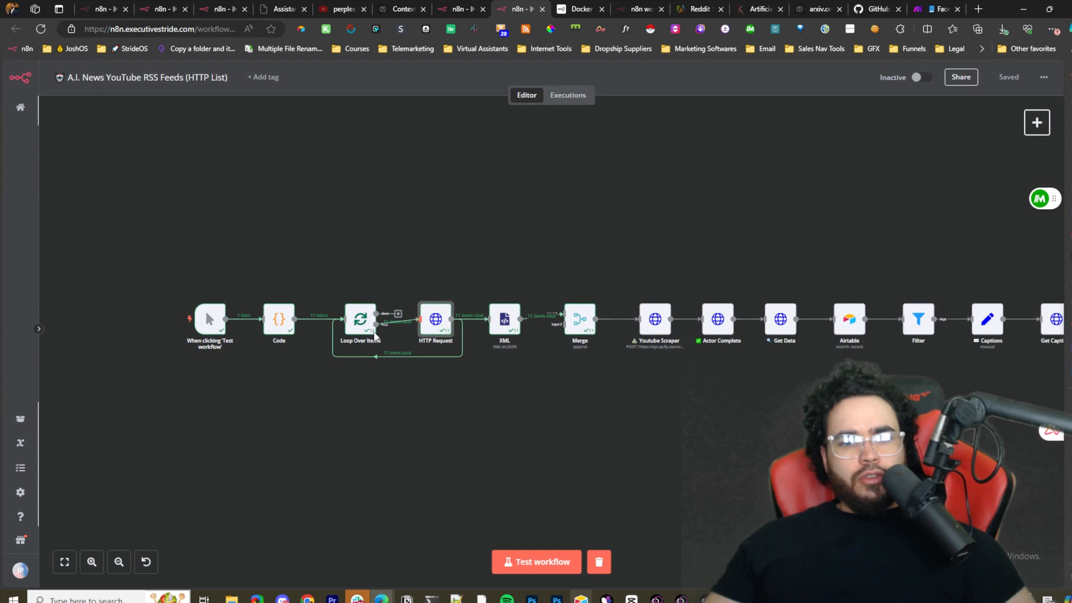
pyautogui.moveTo(504, 321)
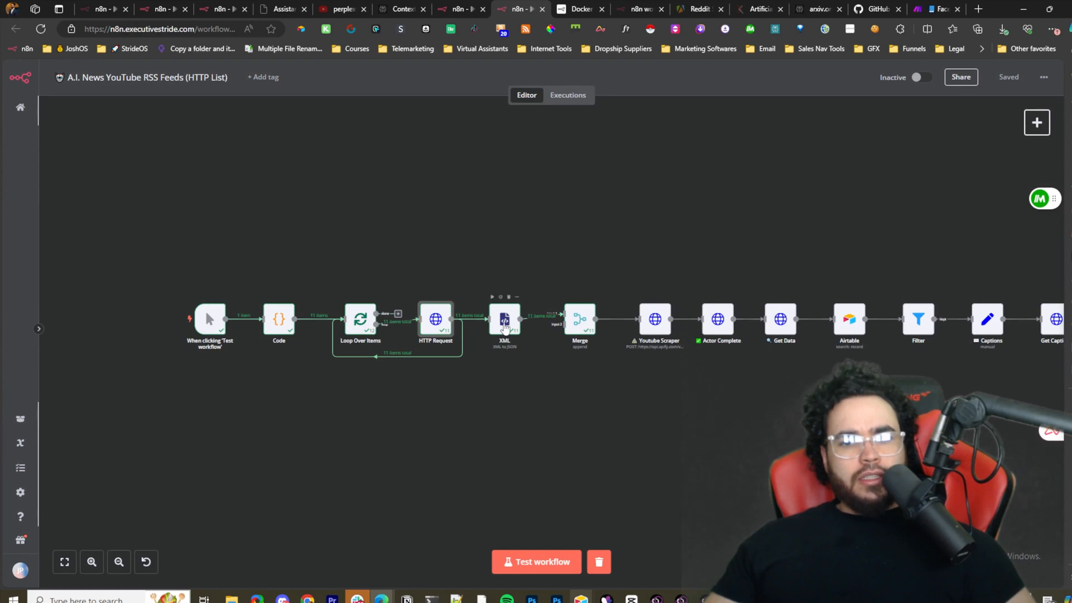
pyautogui.moveTo(578, 388)
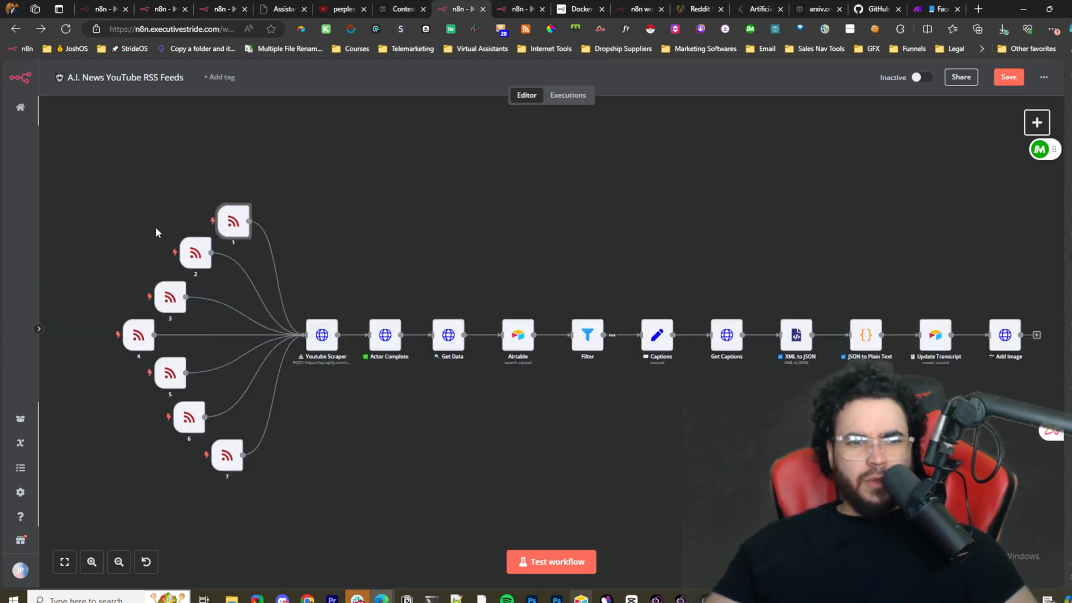
pyautogui.moveTo(238, 222)
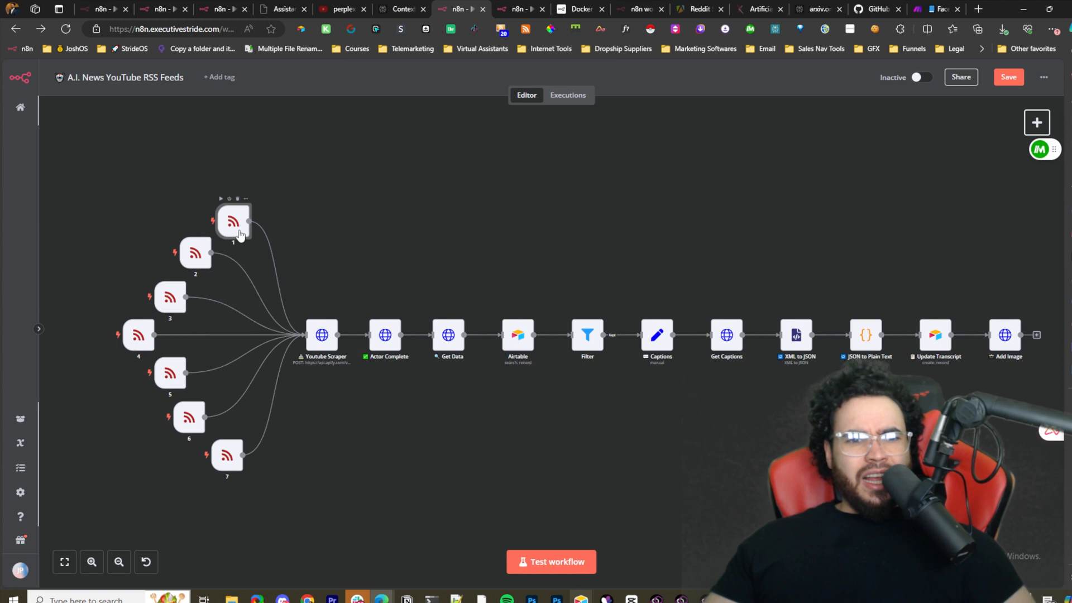
pyautogui.moveTo(245, 222)
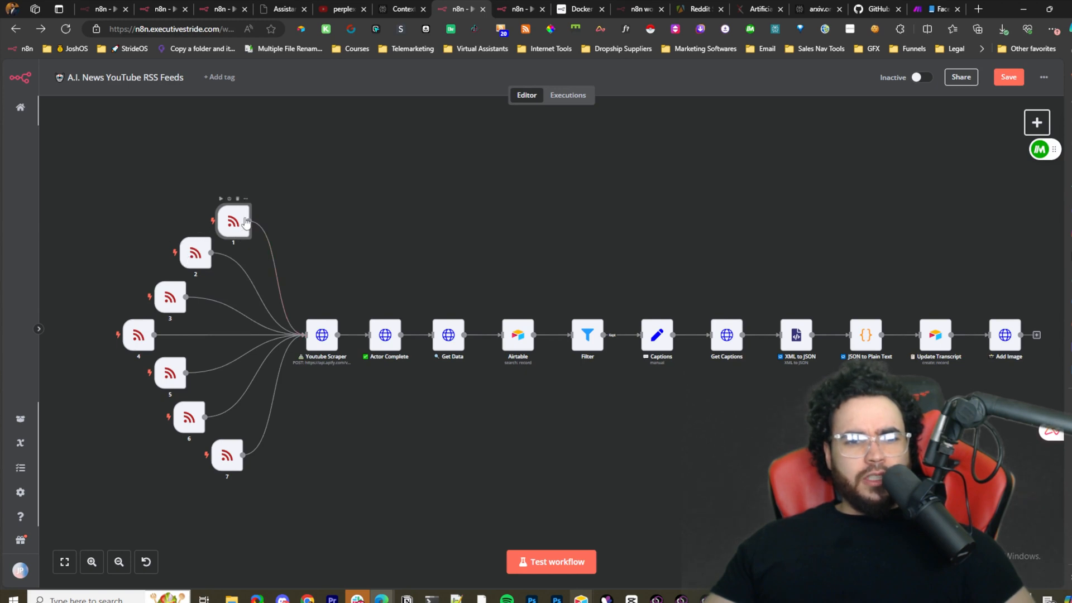
pyautogui.moveTo(791, 145)
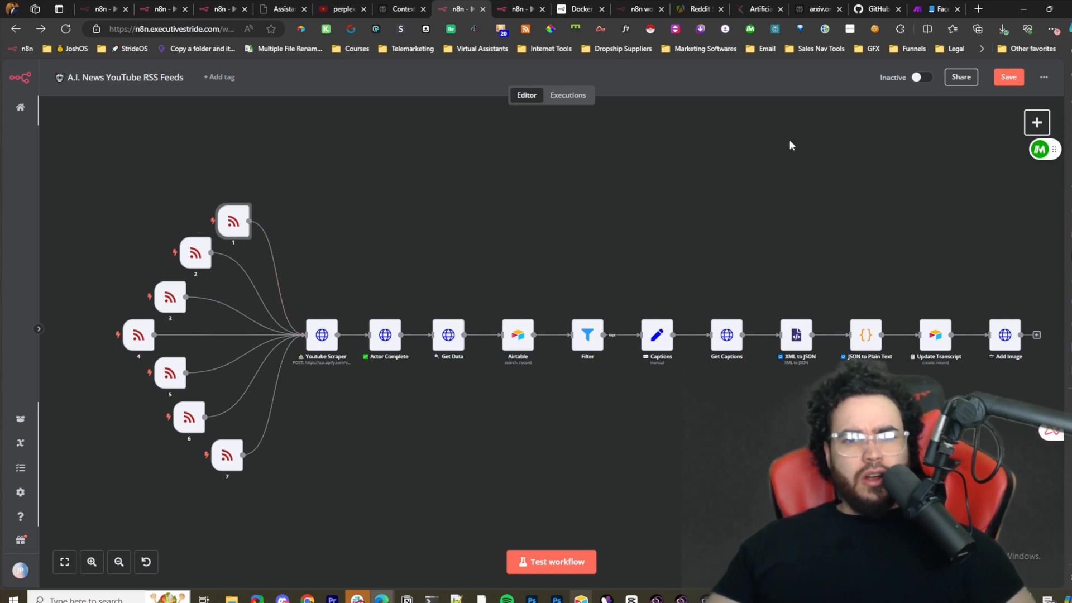
pyautogui.moveTo(207, 268)
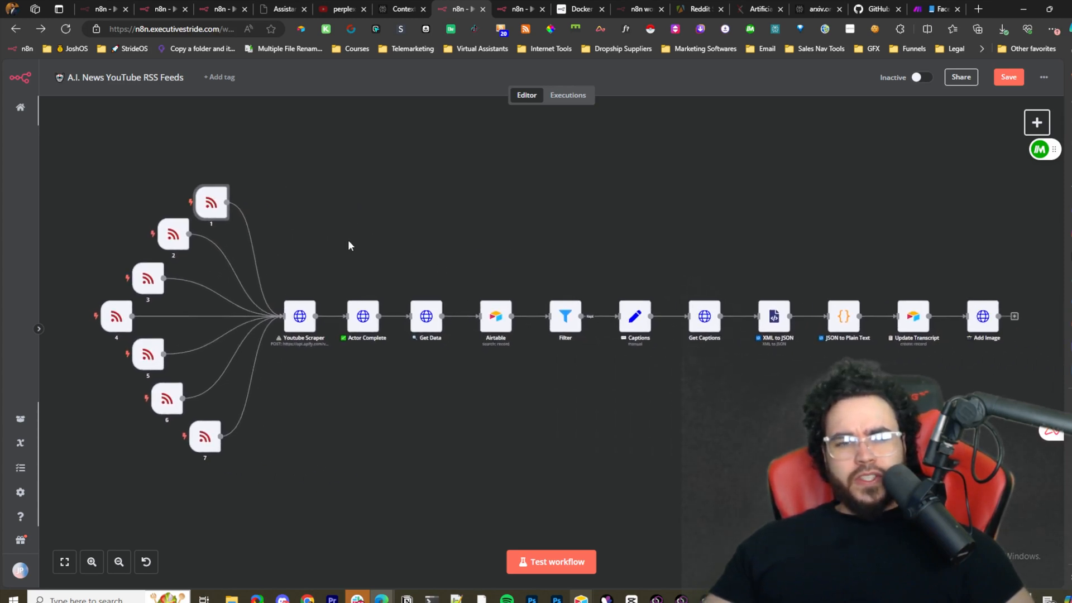
pyautogui.moveTo(516, 281)
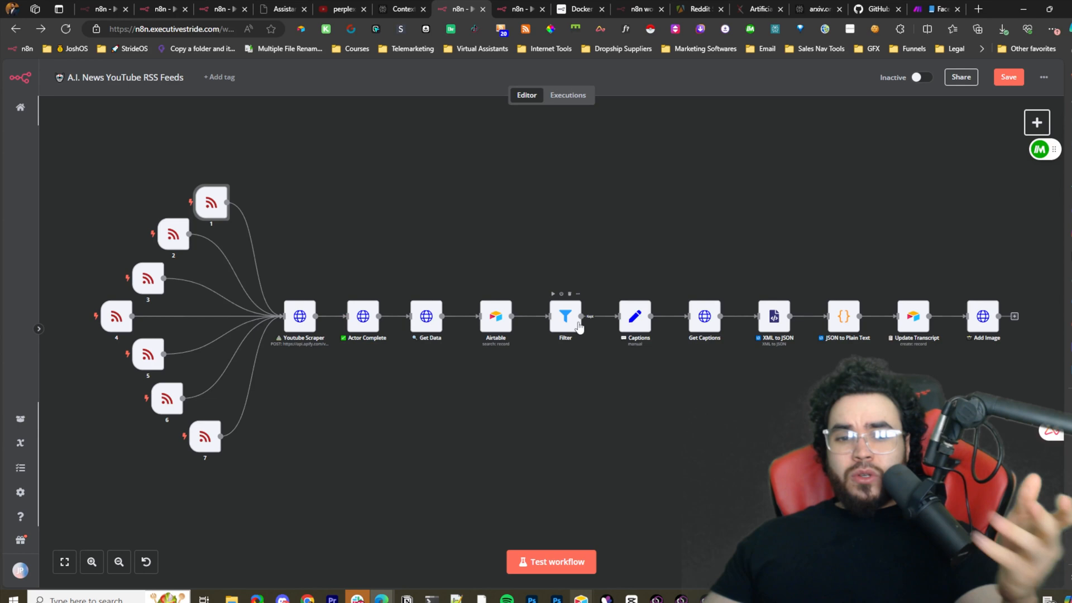
pyautogui.moveTo(689, 327)
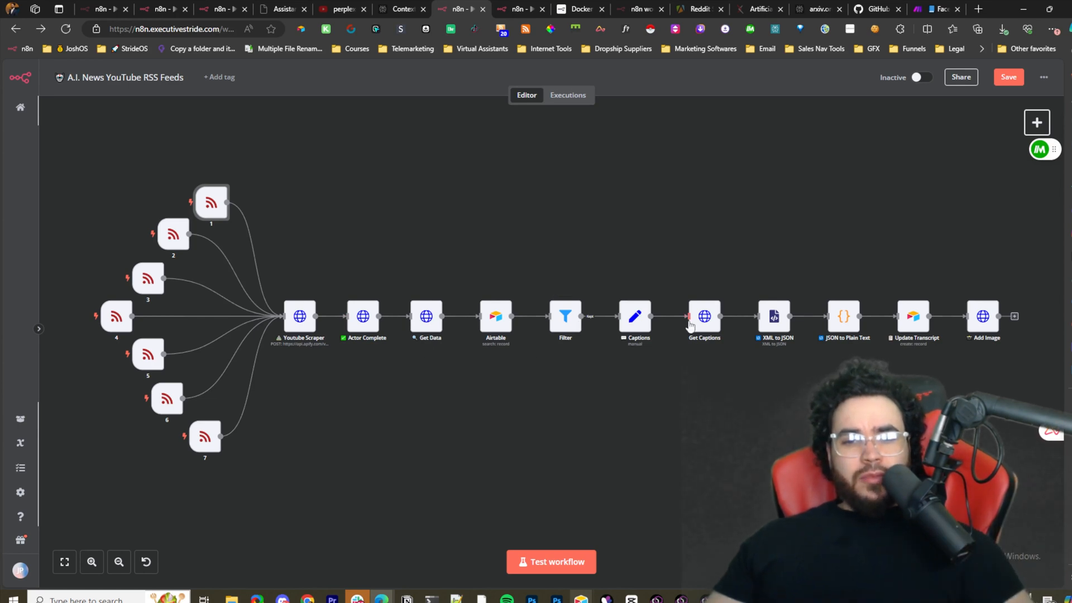
pyautogui.moveTo(704, 316)
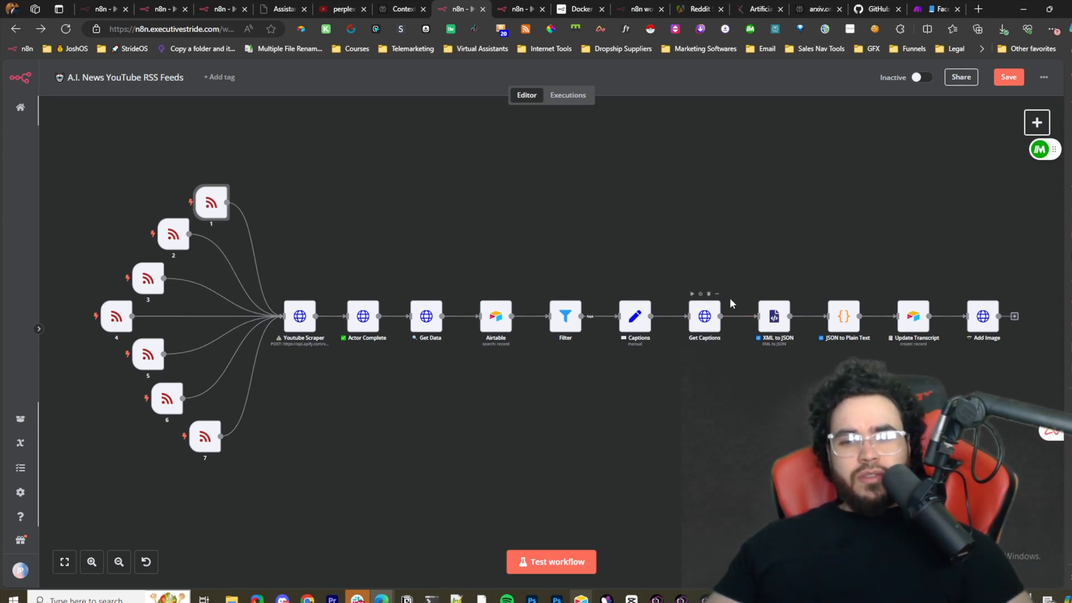
pyautogui.moveTo(770, 389)
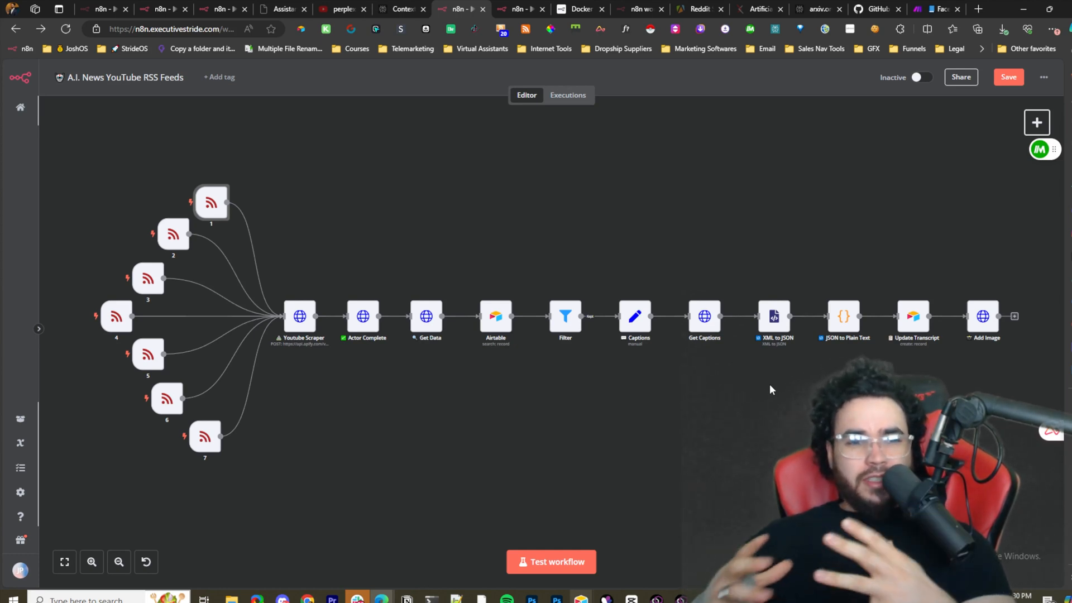
pyautogui.moveTo(273, 262)
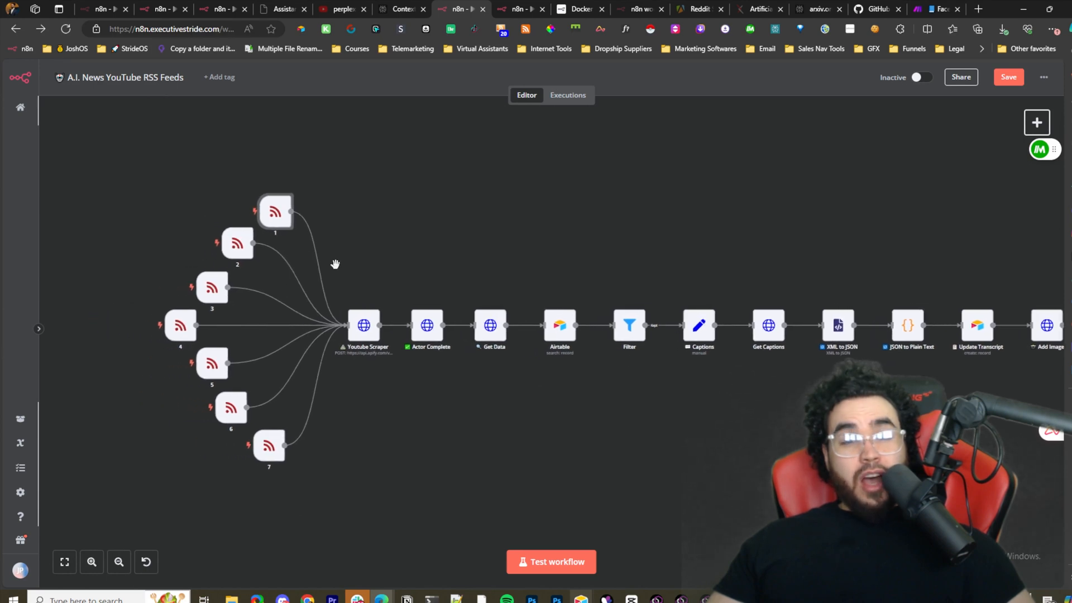
pyautogui.moveTo(451, 362)
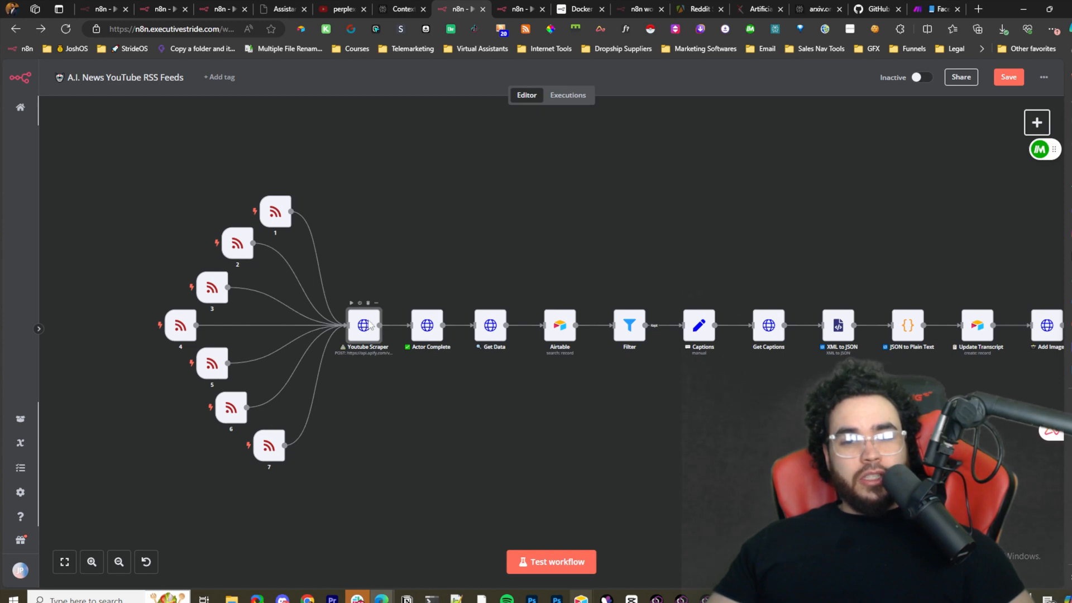
# Review the Youtube Scraper node's authorization, headers and JSON body parameters.
pyautogui.doubleClick(364, 325)
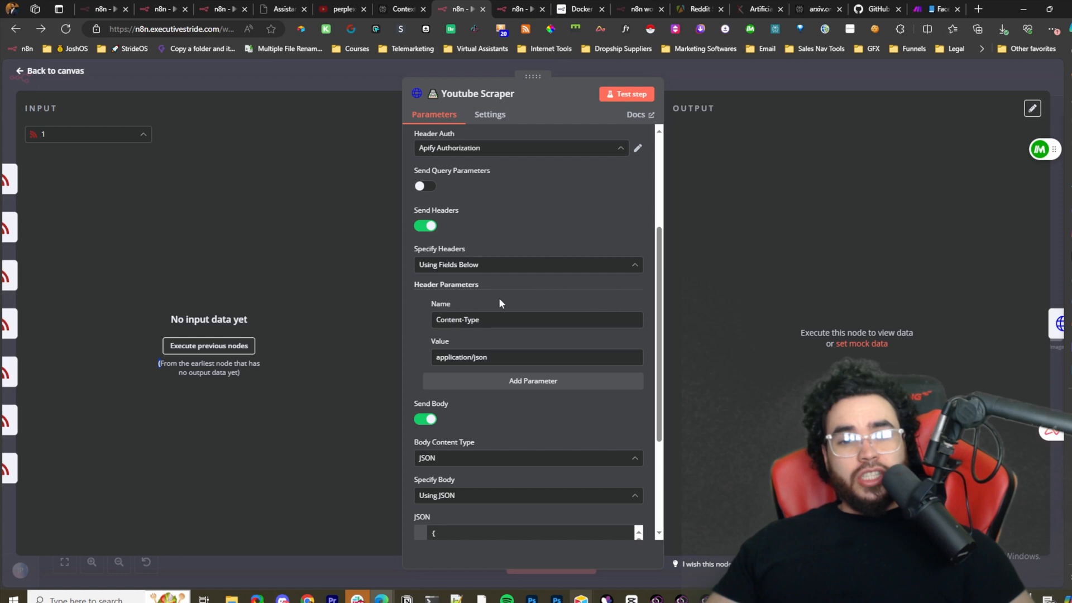
pyautogui.scroll(-3)
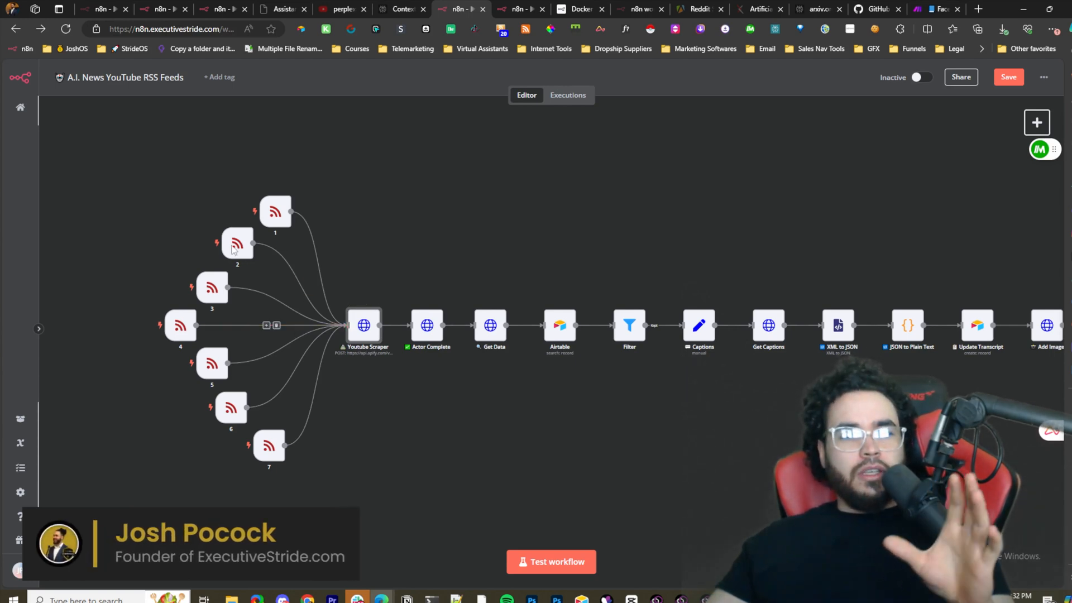
pyautogui.moveTo(202, 294)
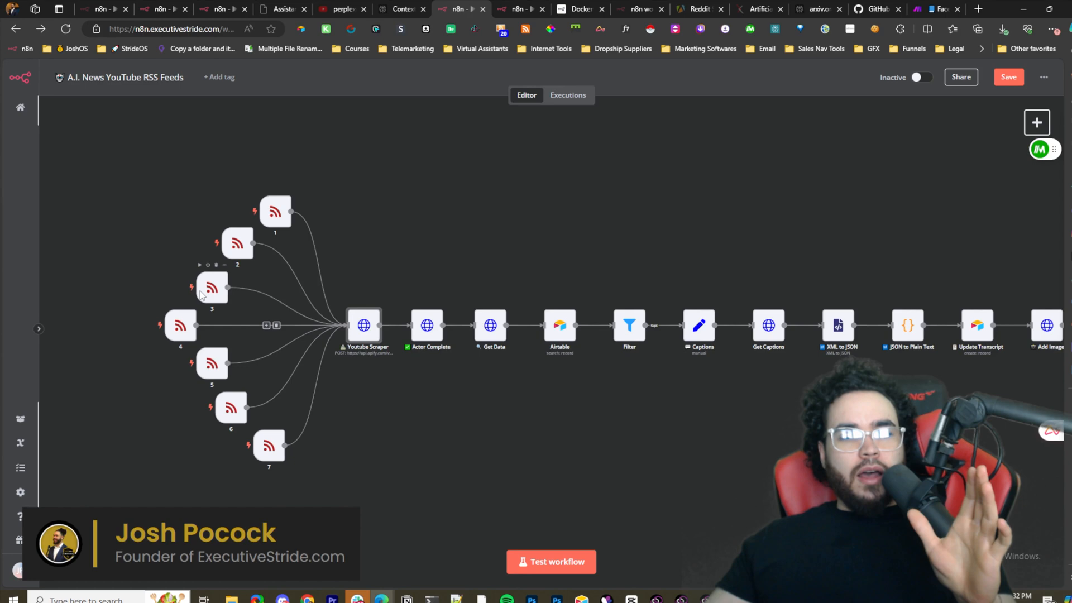
pyautogui.moveTo(226, 304)
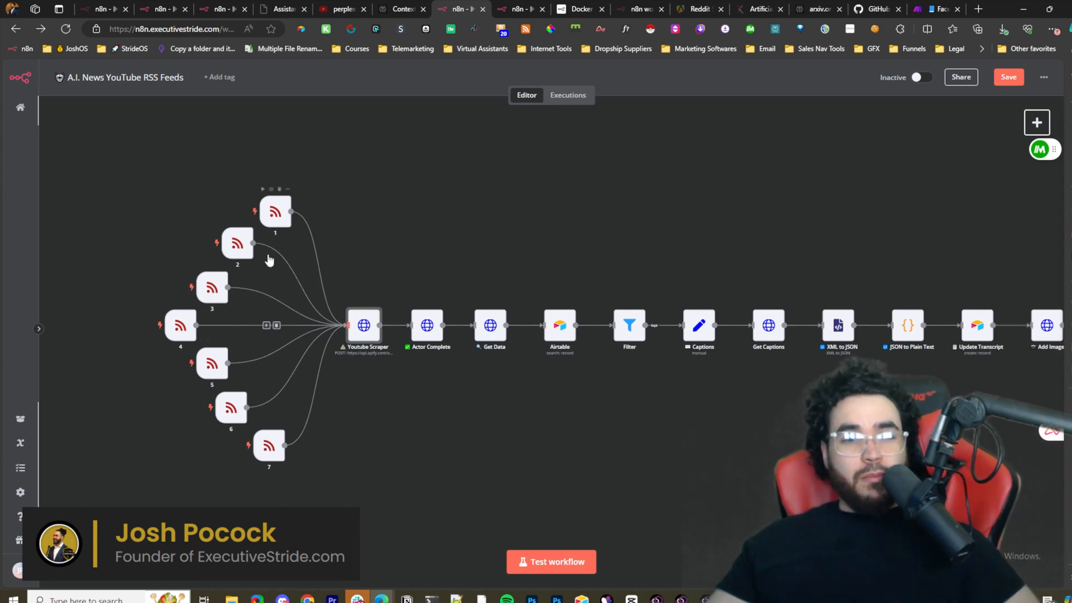
pyautogui.moveTo(311, 486)
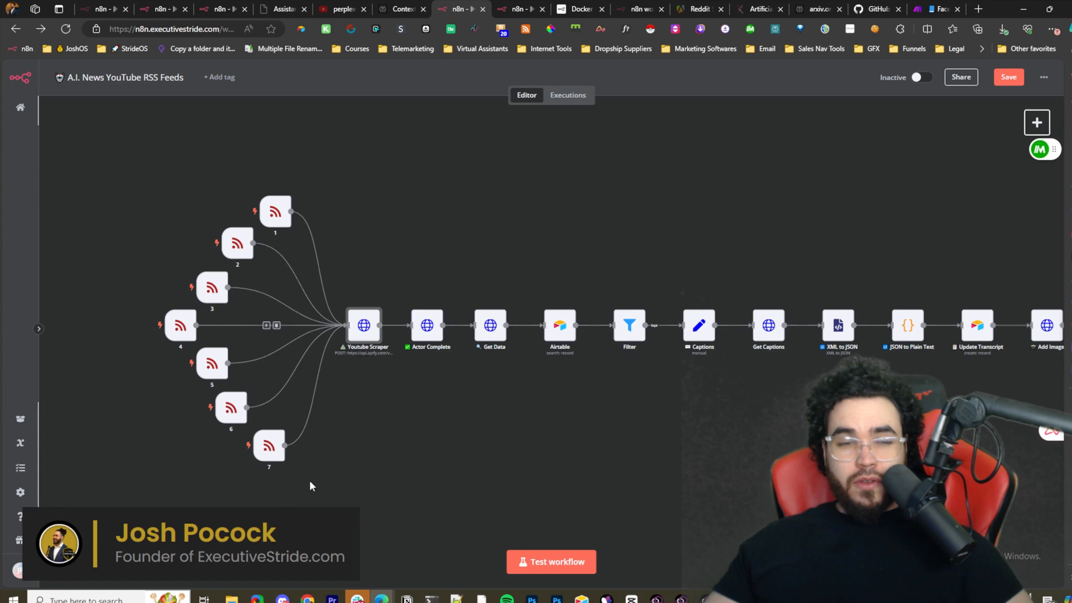
pyautogui.moveTo(408, 422)
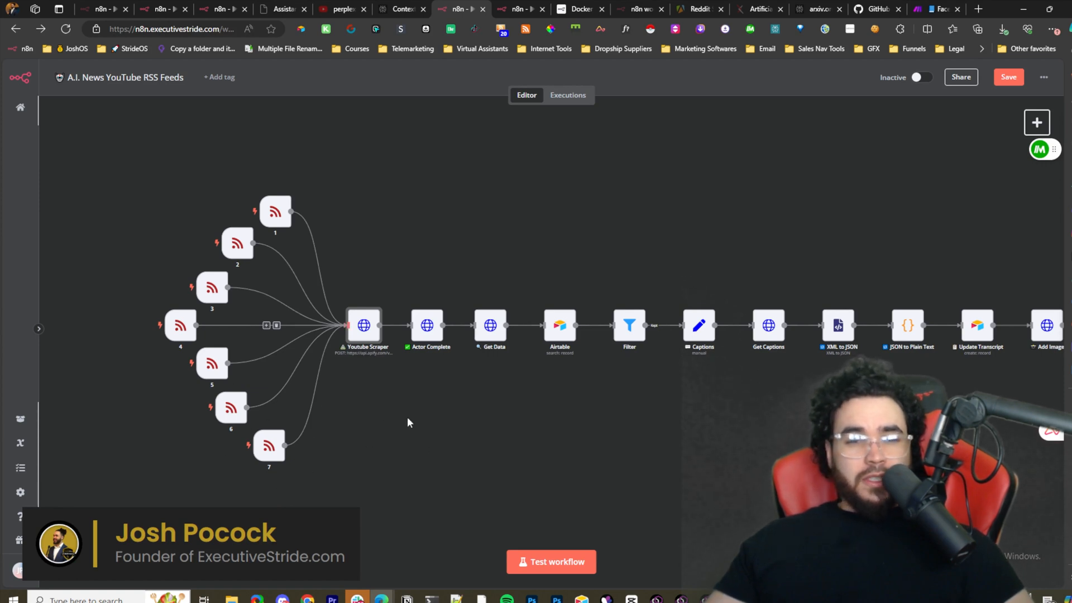
pyautogui.moveTo(484, 501)
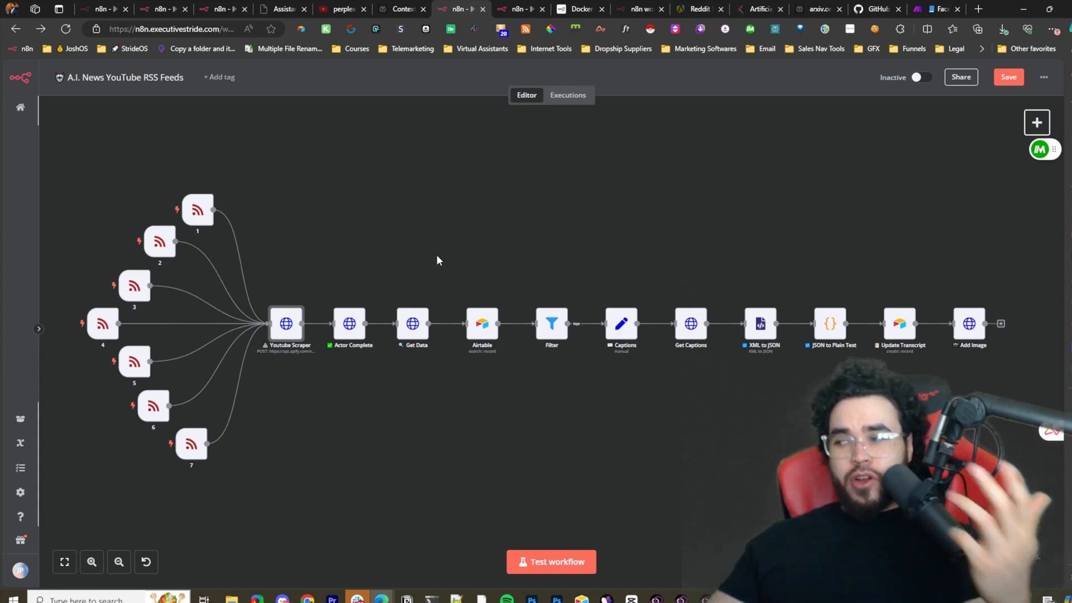
pyautogui.moveTo(431, 279)
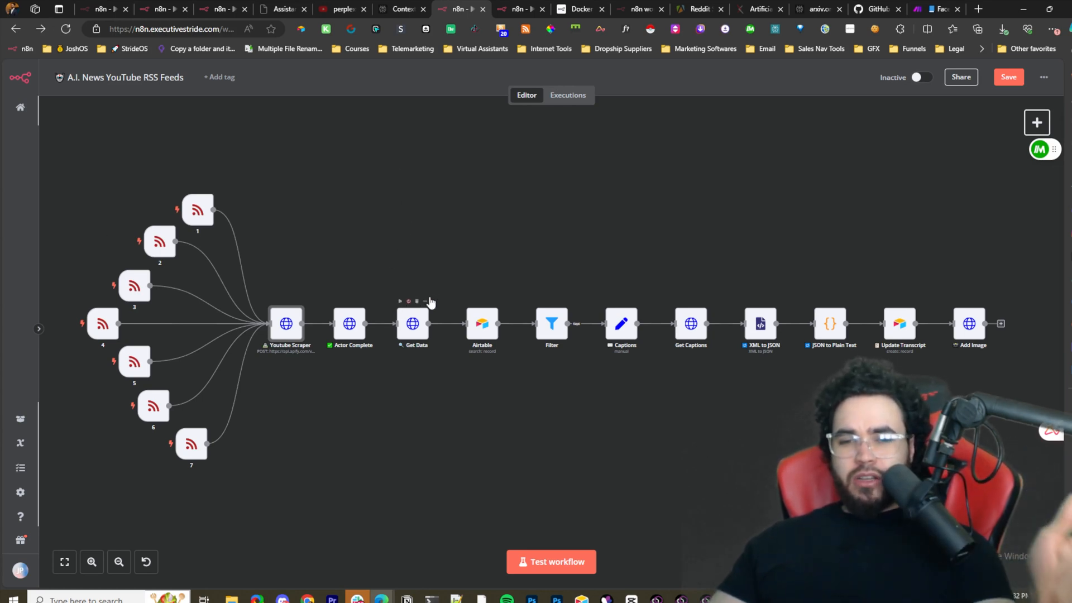
pyautogui.moveTo(407, 299)
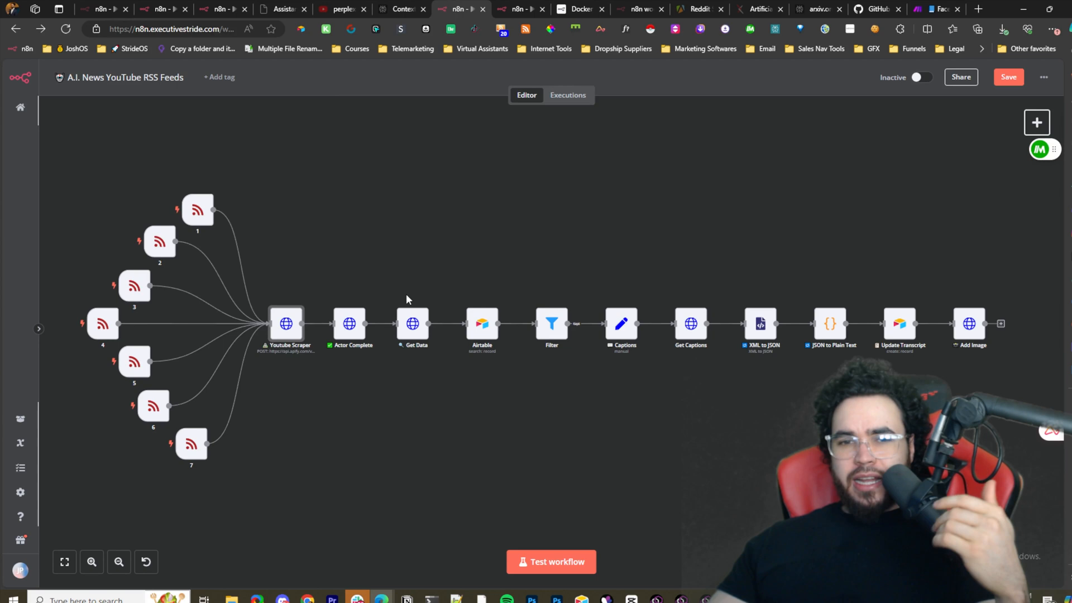
pyautogui.moveTo(412, 324)
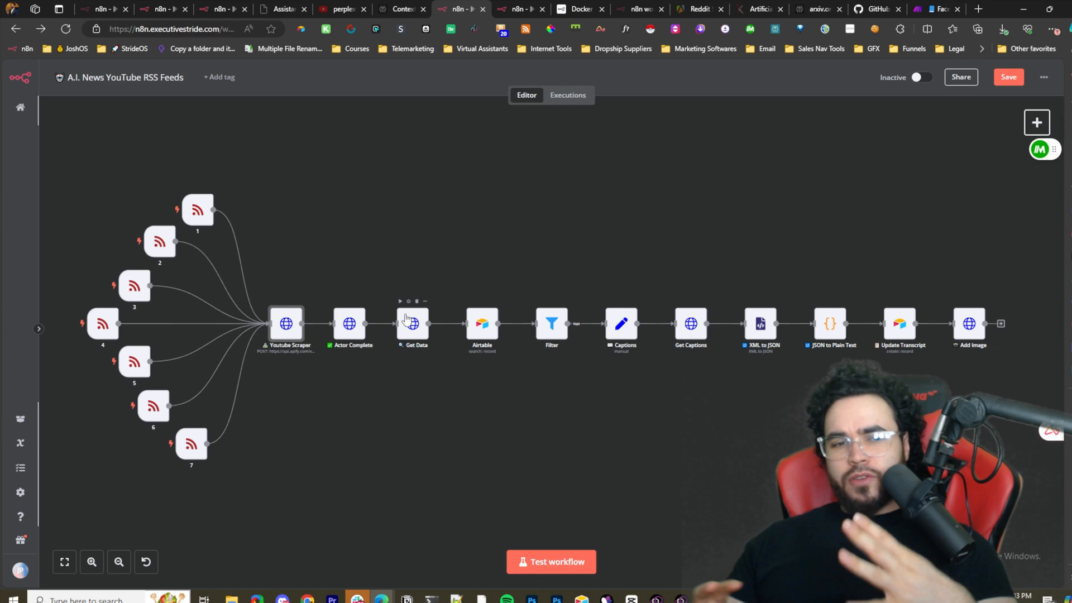
pyautogui.moveTo(356, 314)
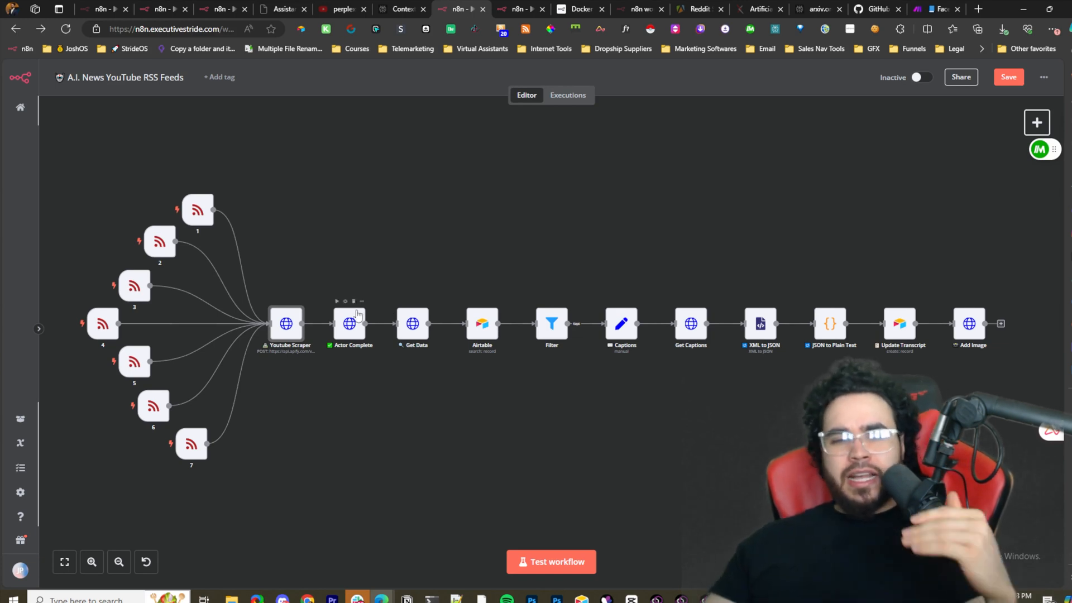
pyautogui.moveTo(376, 372)
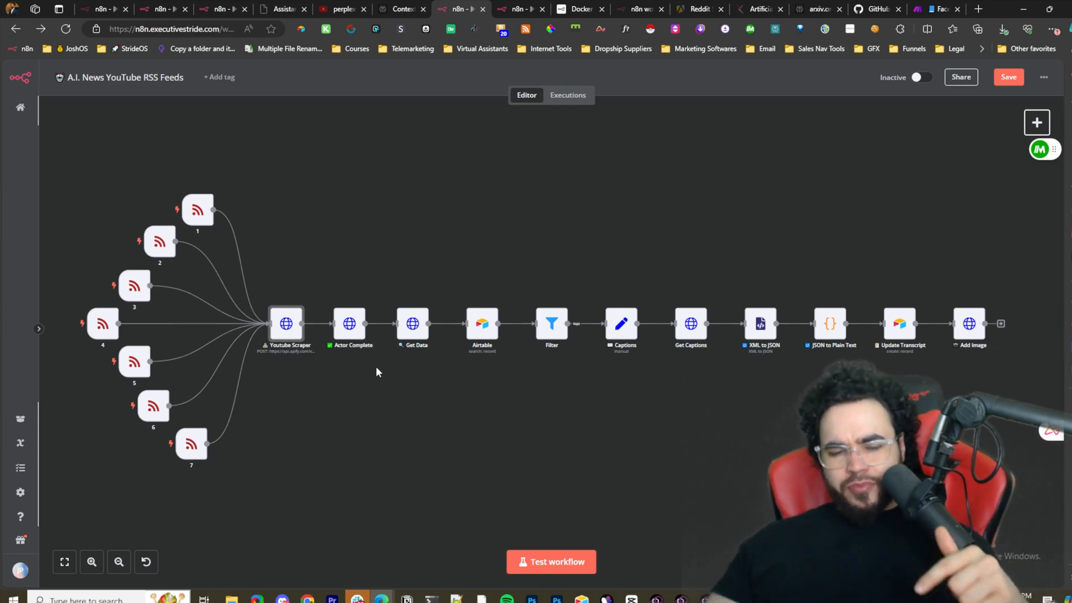
pyautogui.moveTo(393, 375)
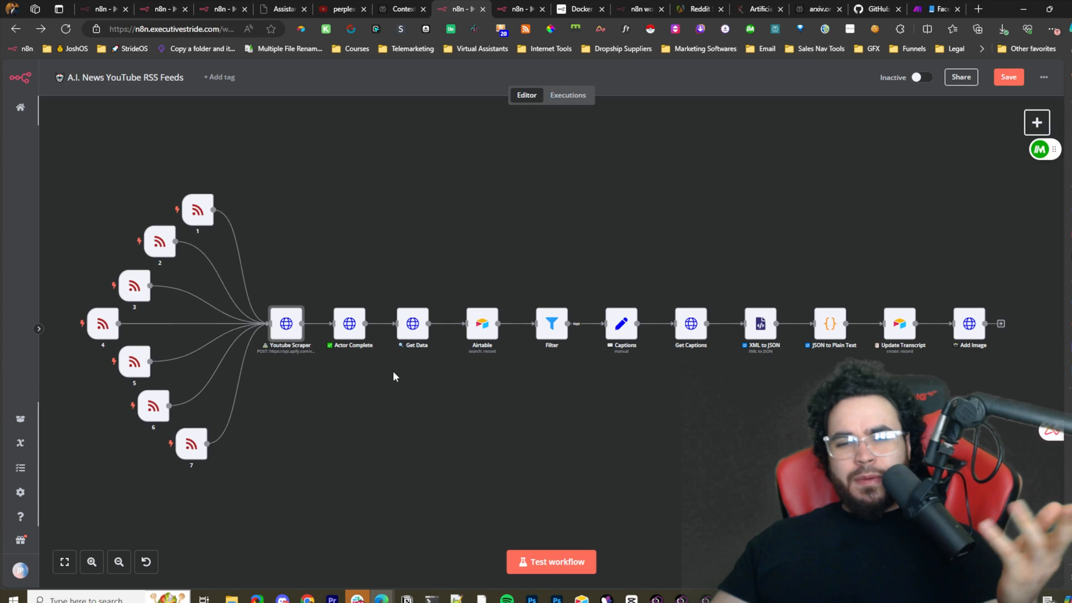
pyautogui.moveTo(360, 401)
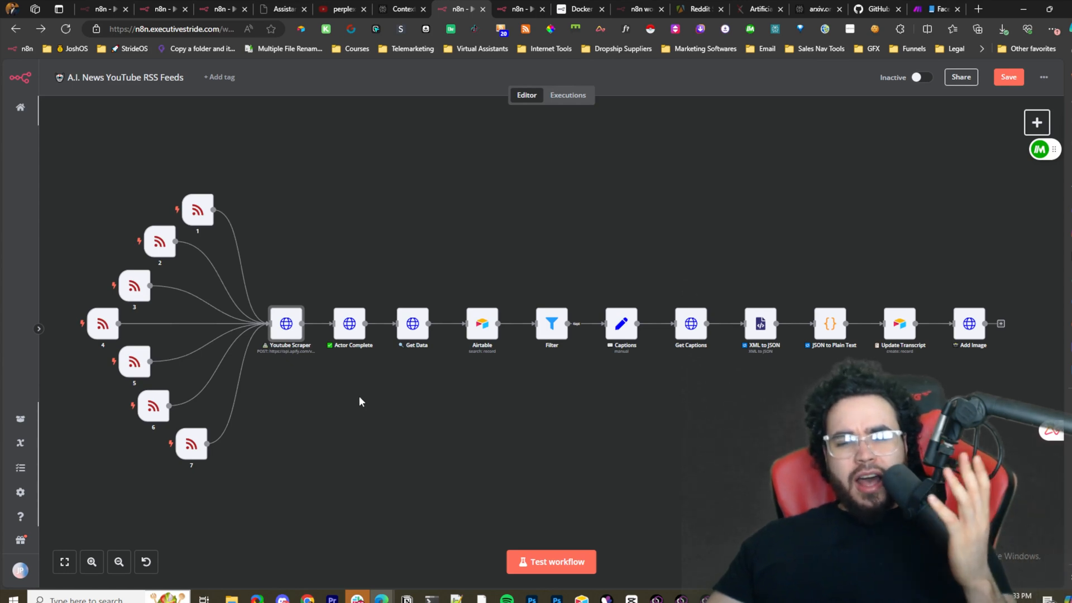
pyautogui.moveTo(354, 425)
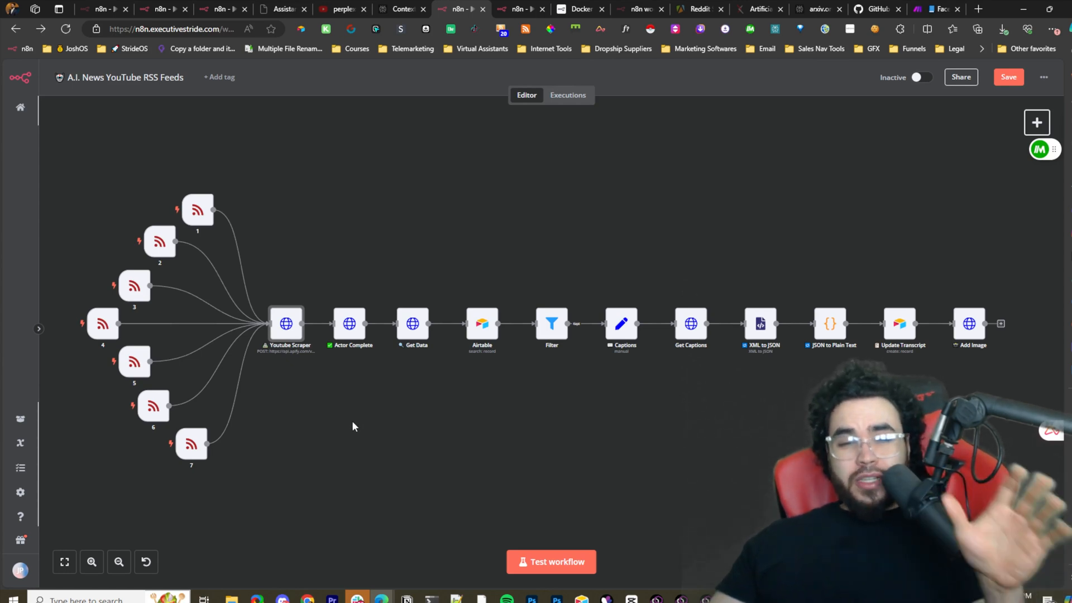
pyautogui.moveTo(347, 436)
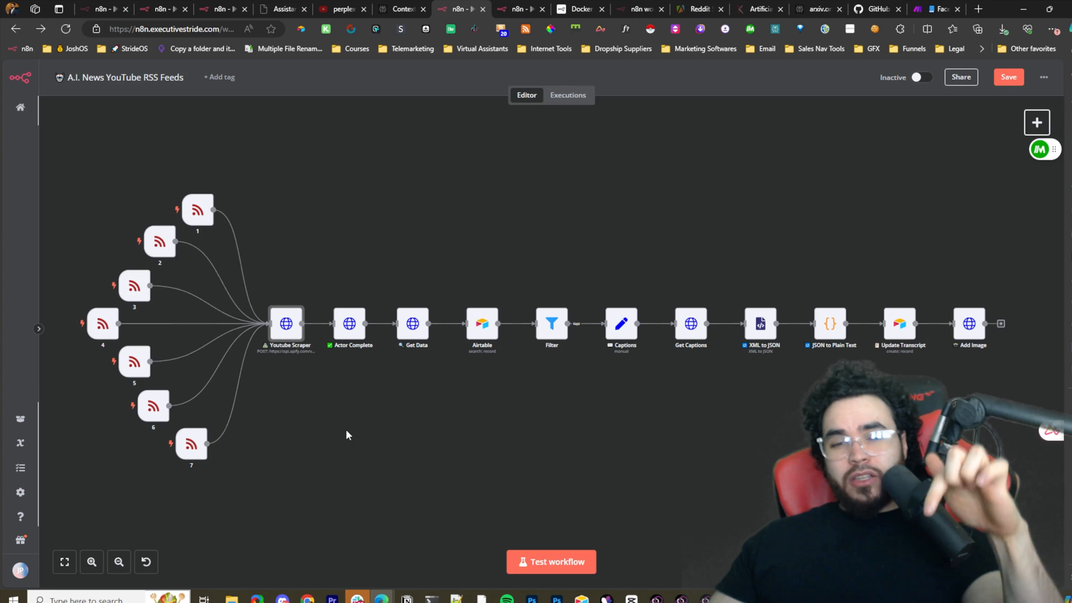
pyautogui.moveTo(341, 437)
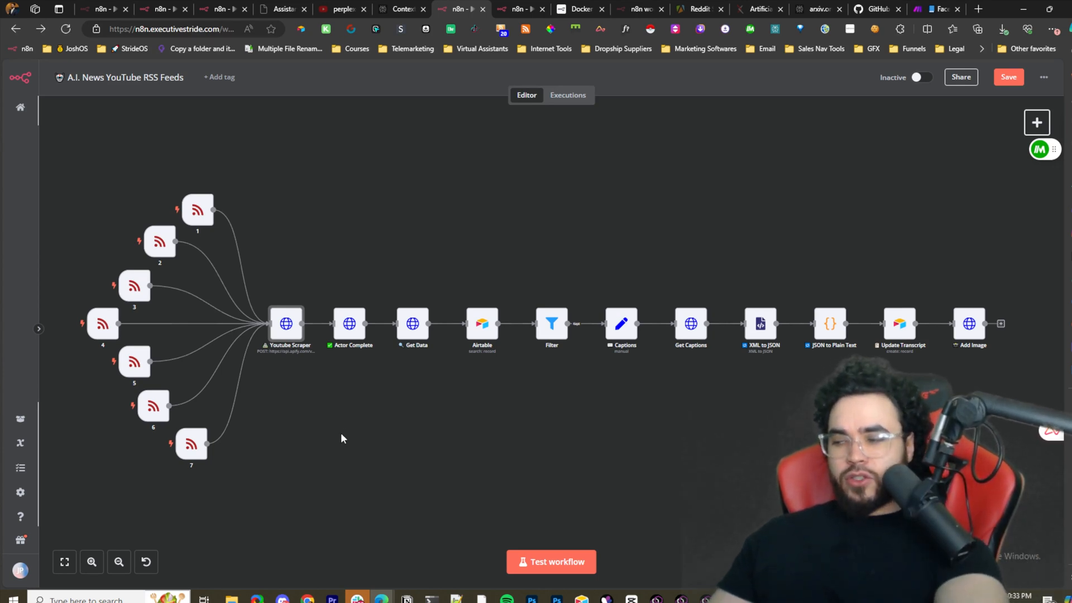
pyautogui.moveTo(332, 449)
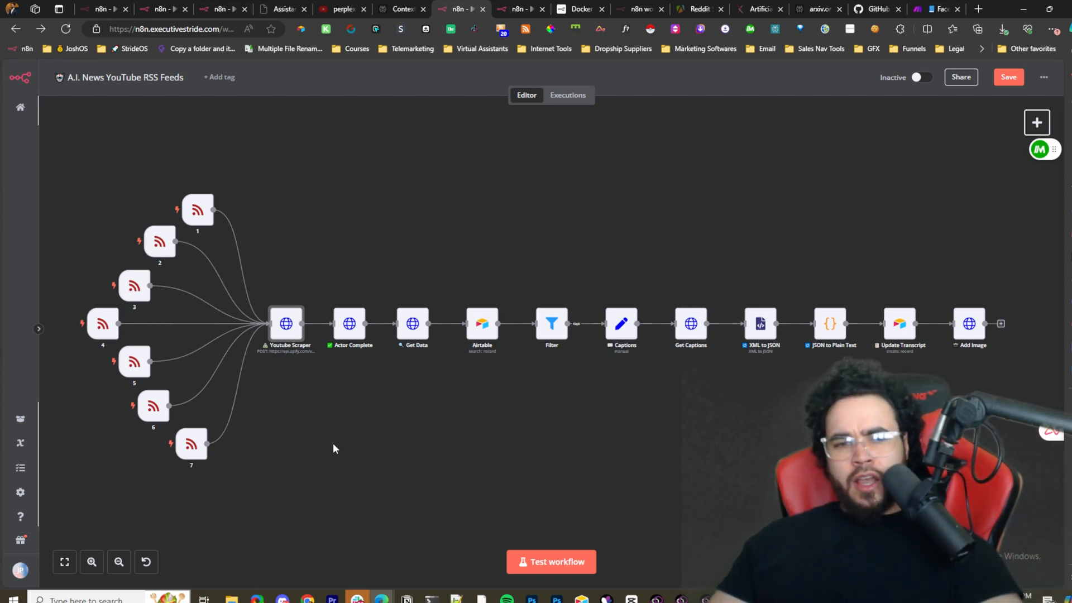
pyautogui.moveTo(506, 494)
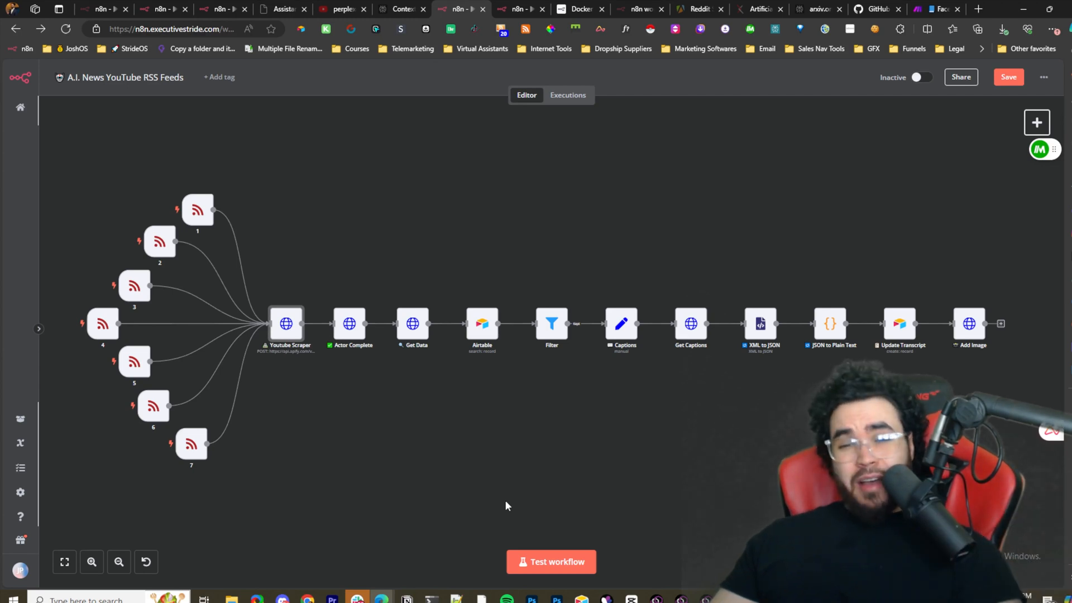
pyautogui.moveTo(570, 450)
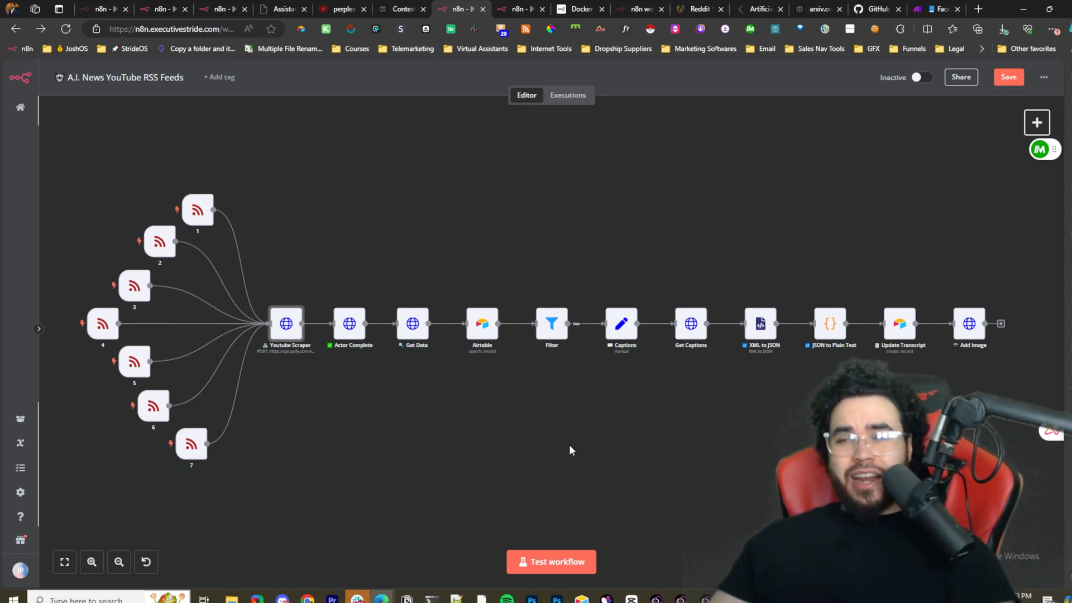
pyautogui.moveTo(470, 451)
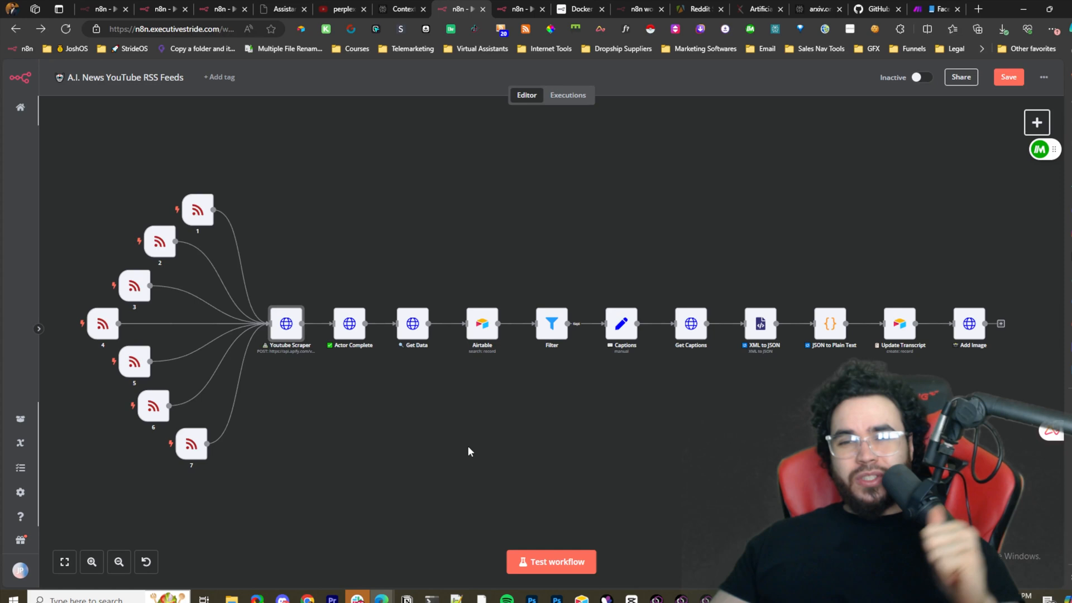